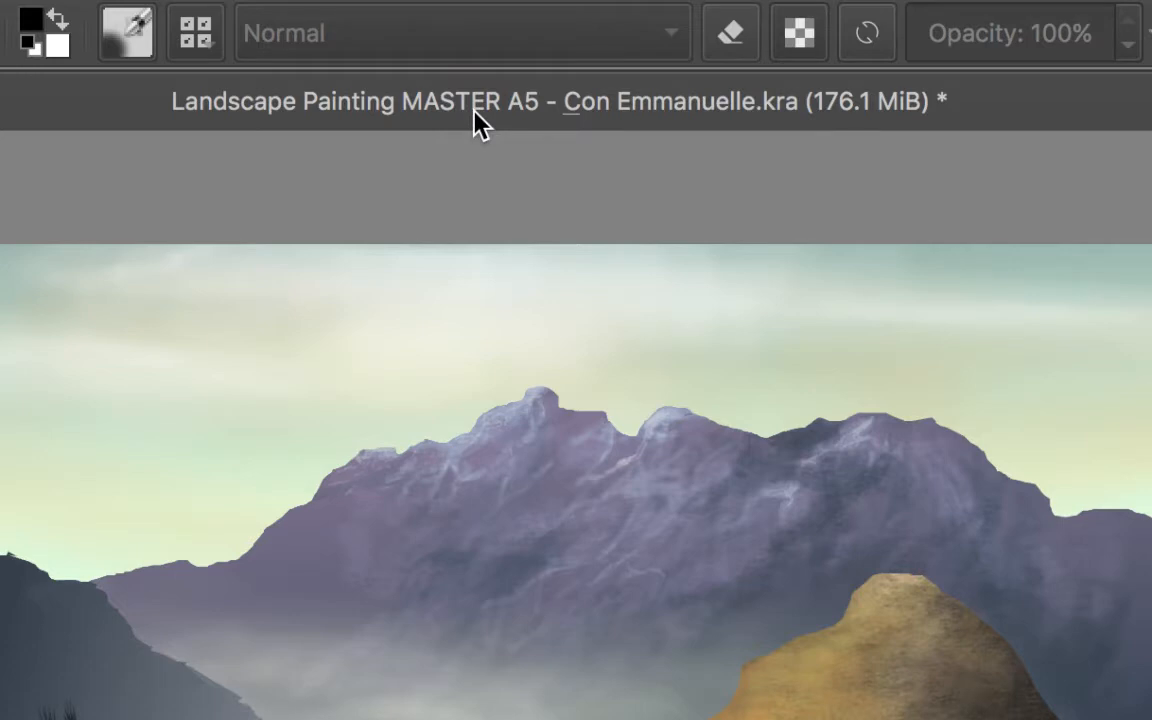
pyautogui.moveTo(542, 132)
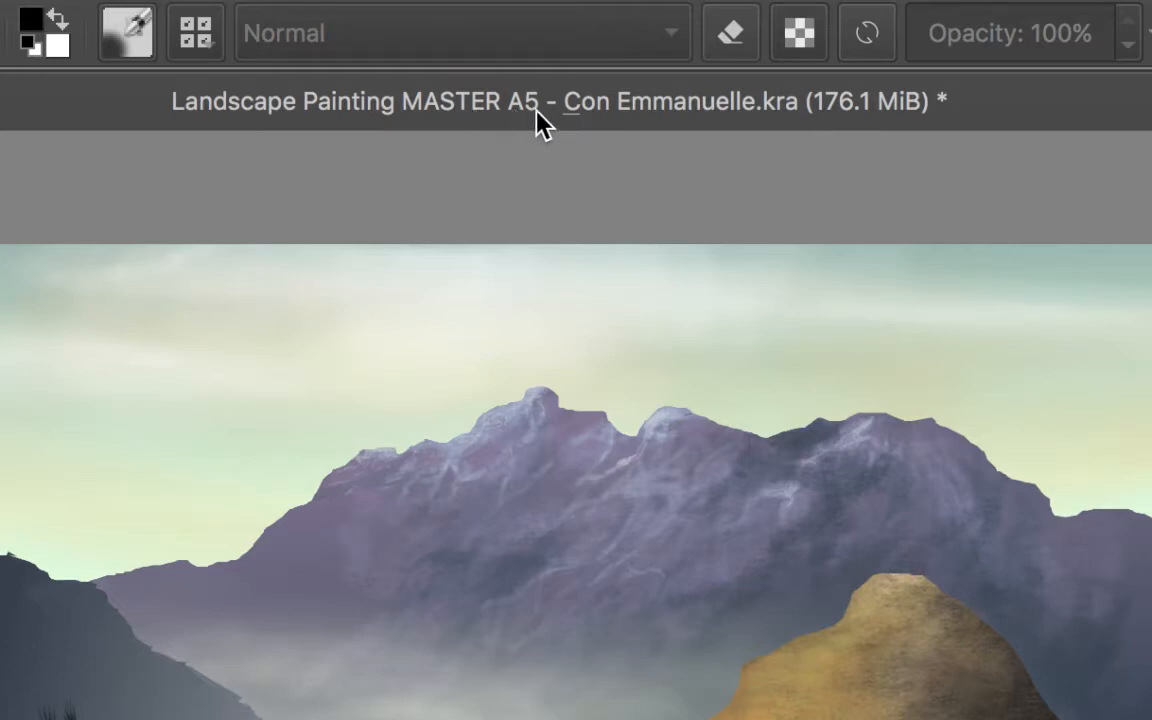
pyautogui.moveTo(696, 140)
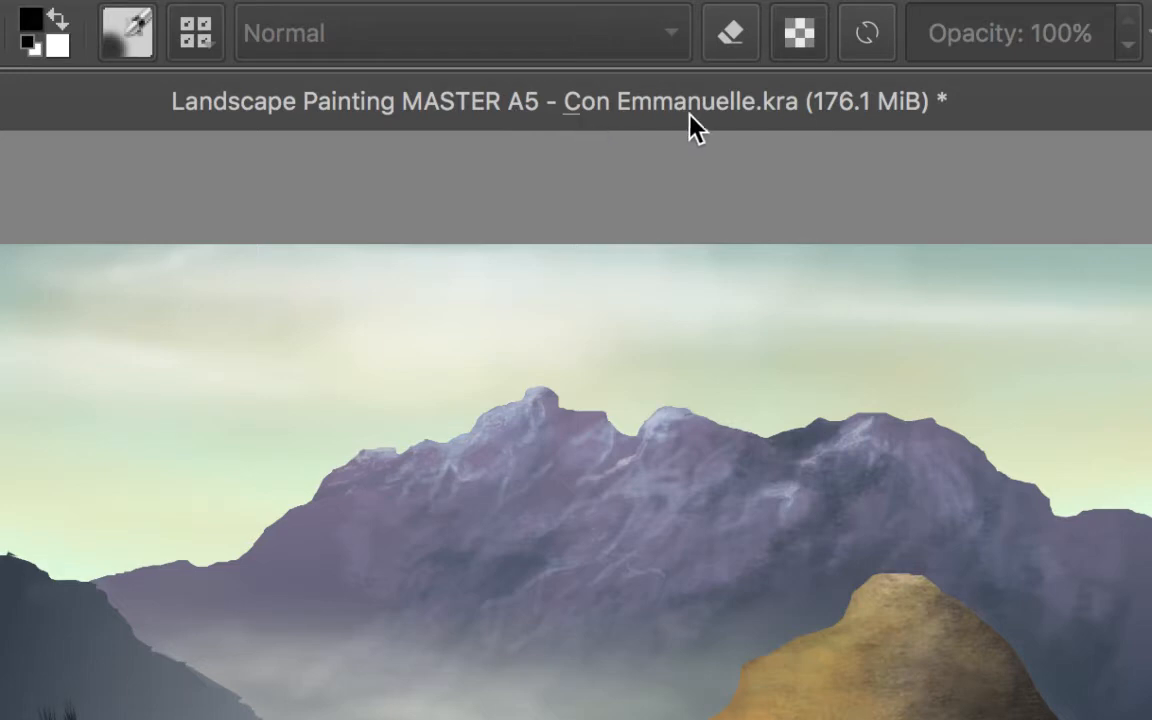
pyautogui.moveTo(862, 122)
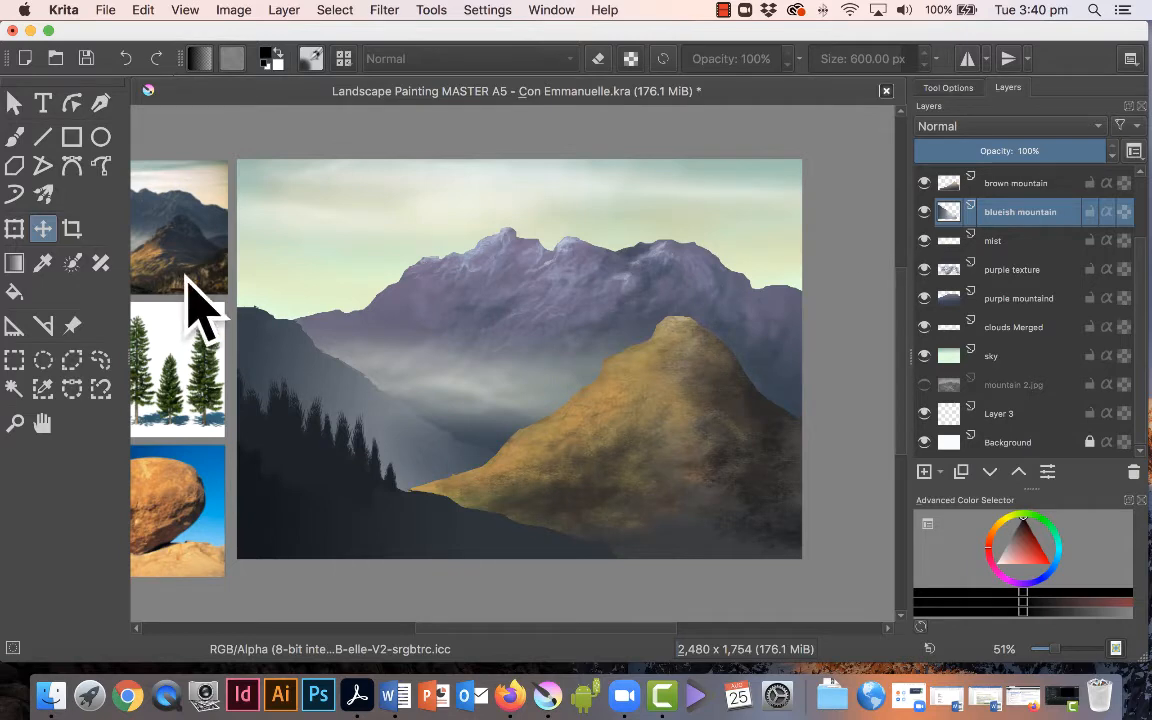
pyautogui.moveTo(188, 344)
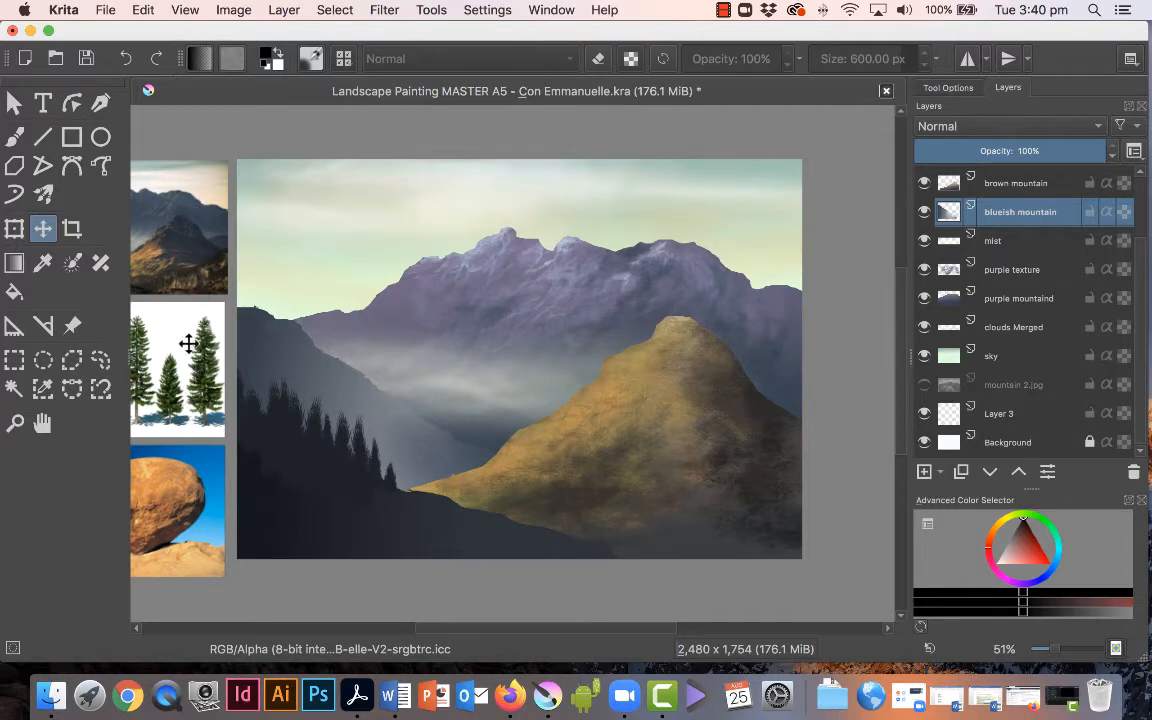
pyautogui.moveTo(224, 192)
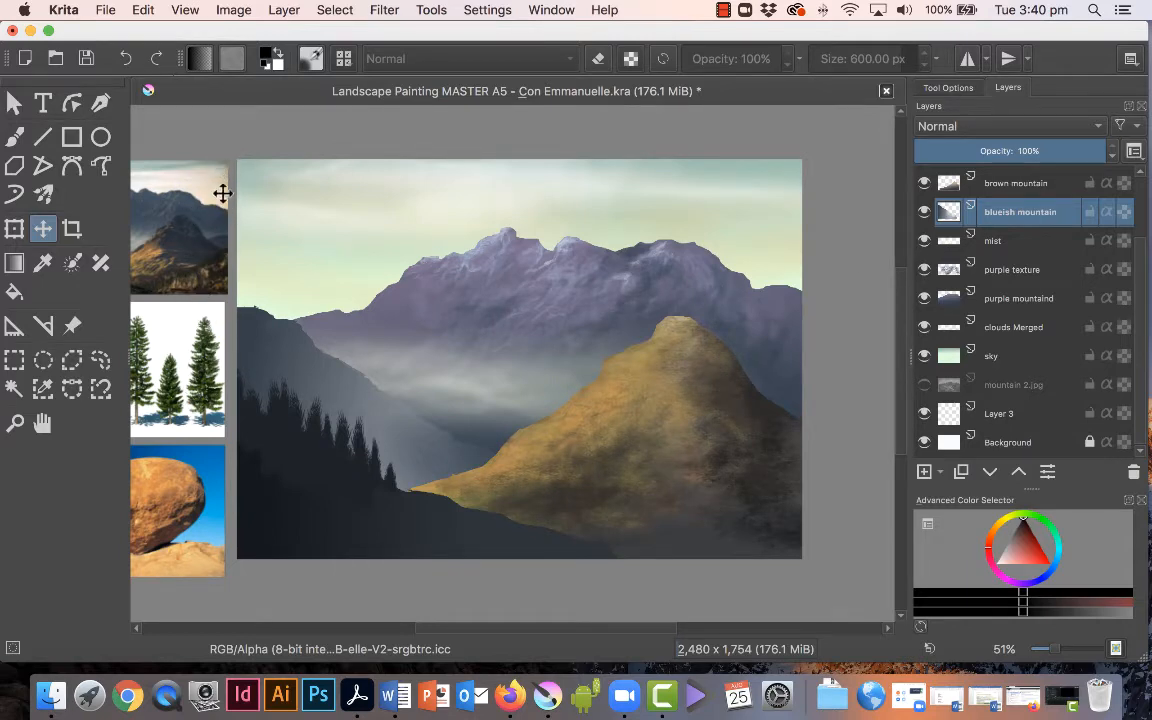
pyautogui.moveTo(196, 296)
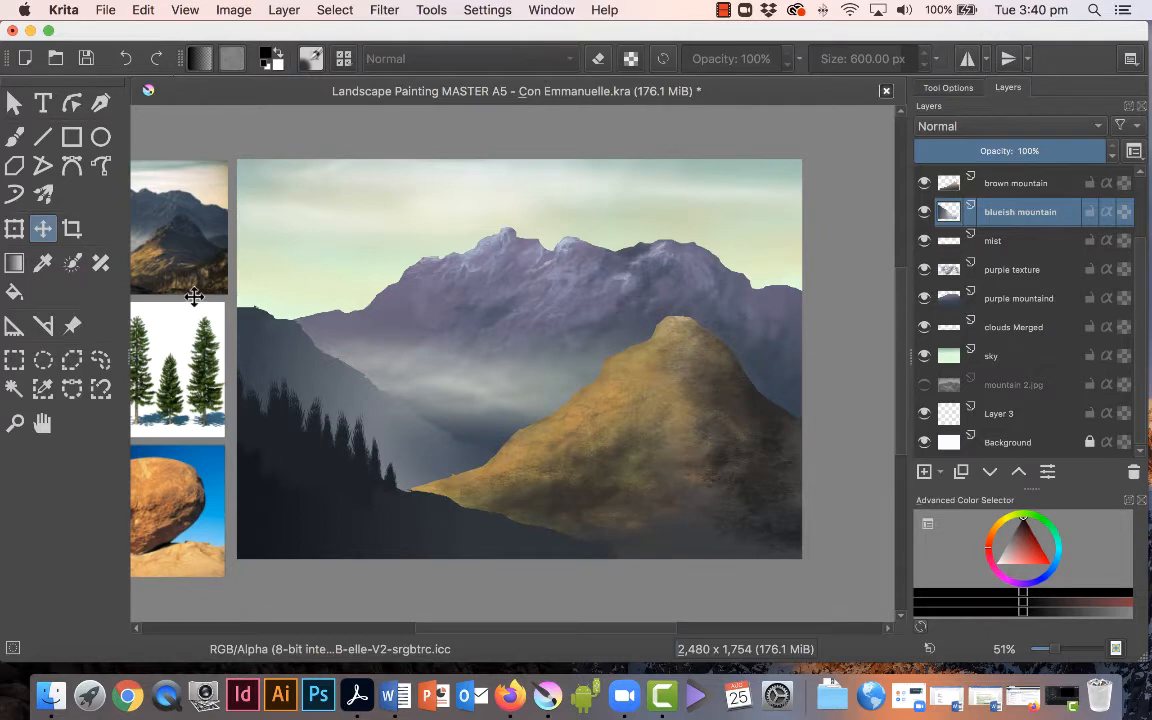
# Bring up the File menu to reach the export command
pyautogui.click(100, 12)
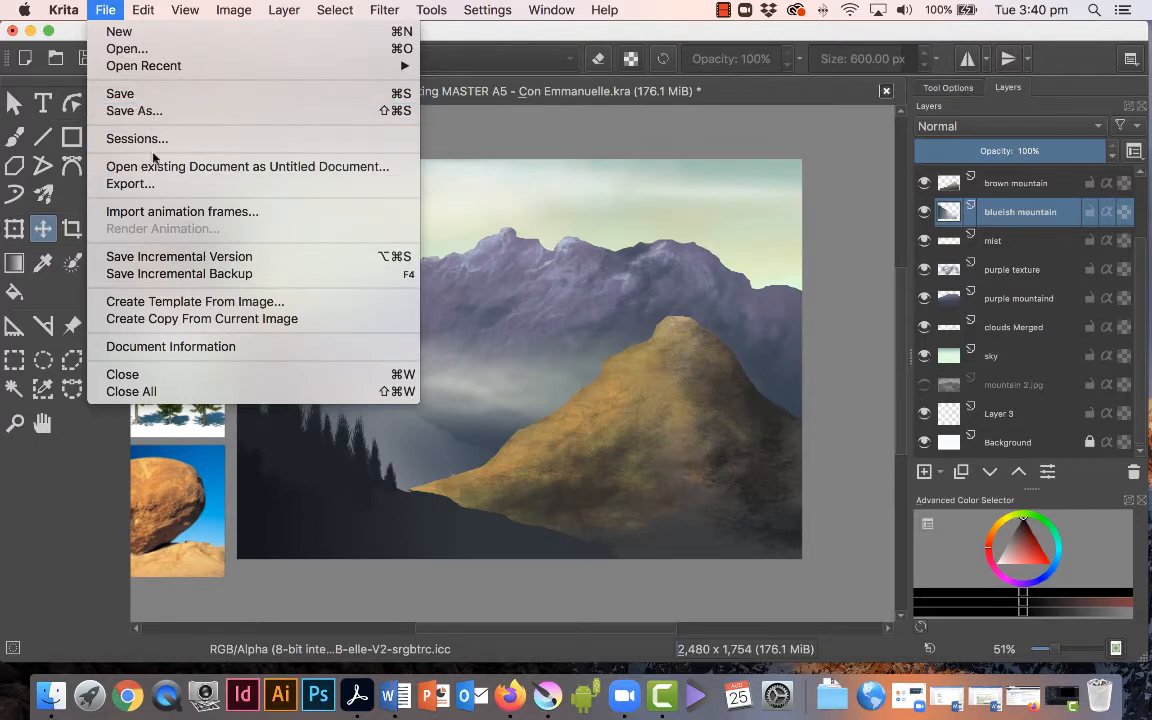
pyautogui.moveTo(130, 184)
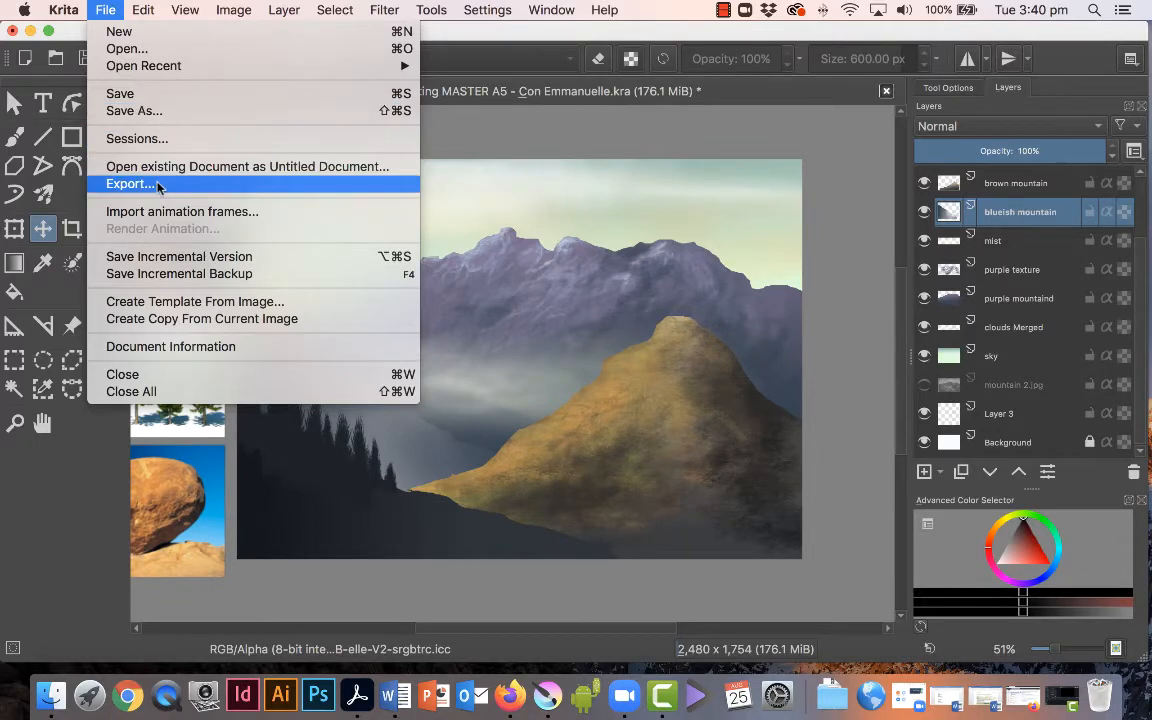
# Start an export as JPEG, replacing MASTER with HR in the file name
pyautogui.click(128, 184)
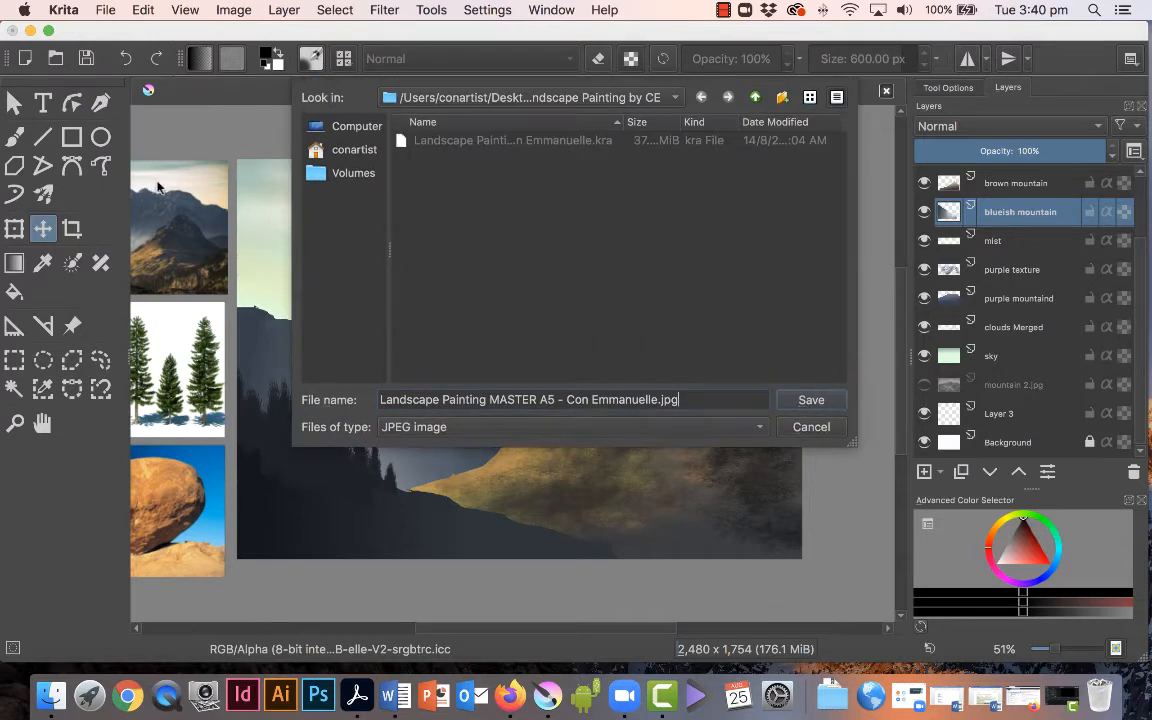
pyautogui.moveTo(618, 418)
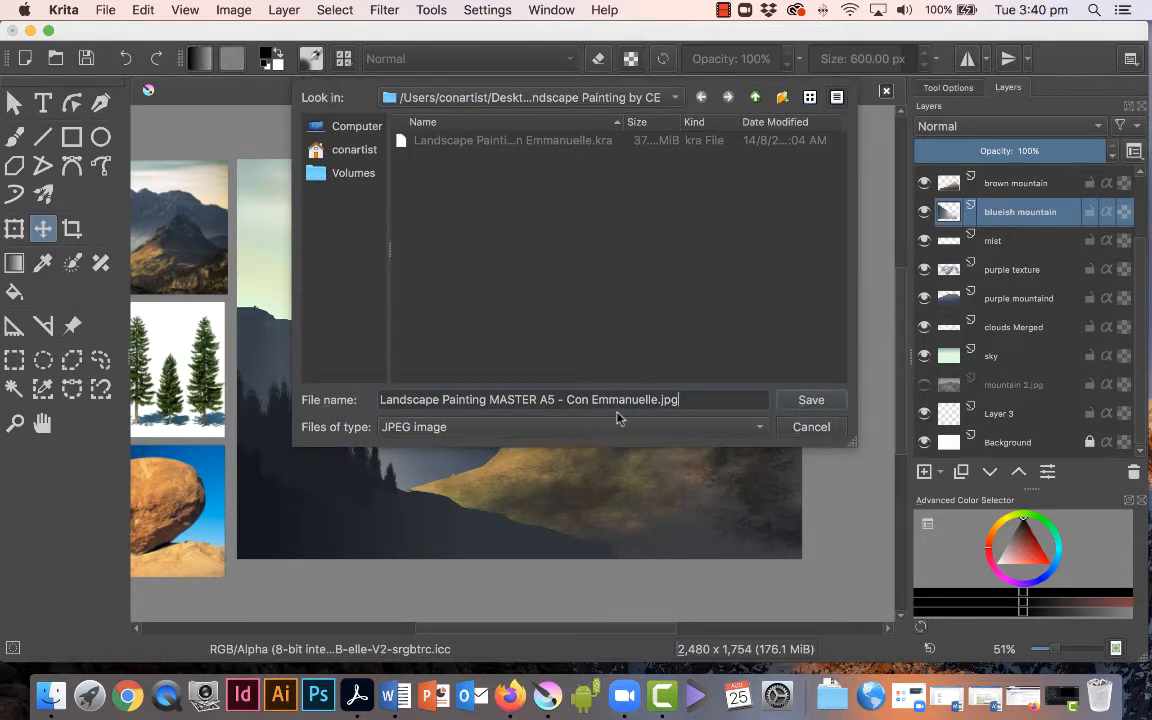
pyautogui.moveTo(470, 432)
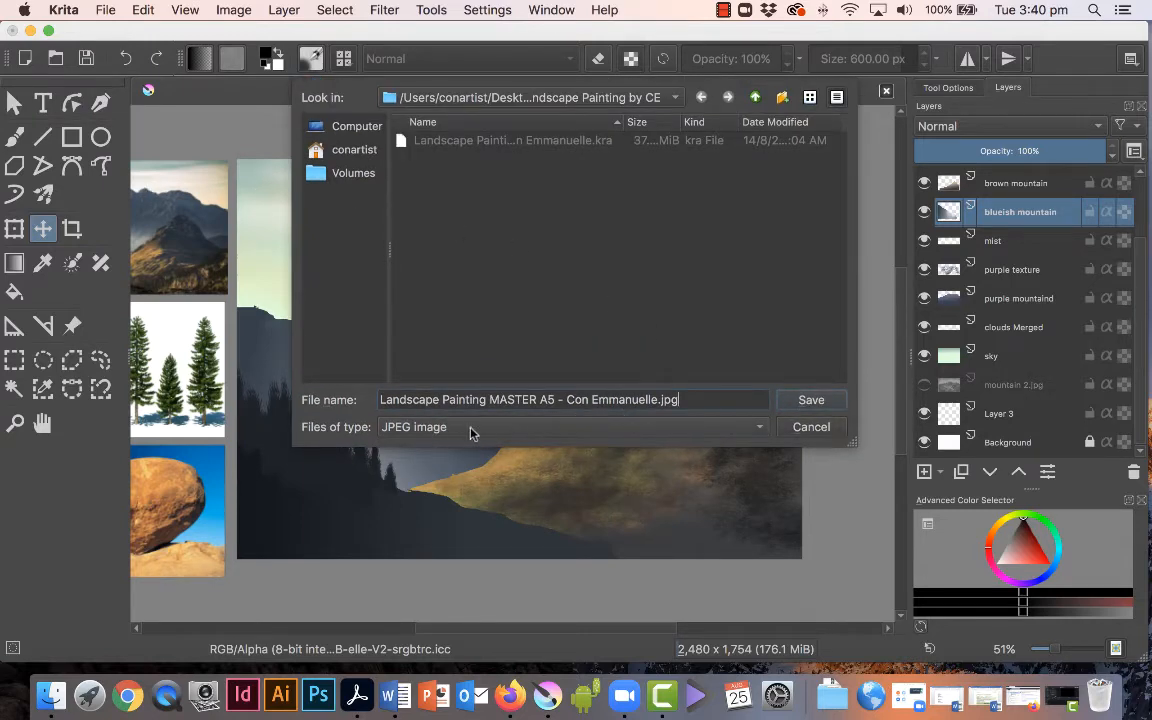
pyautogui.click(570, 428)
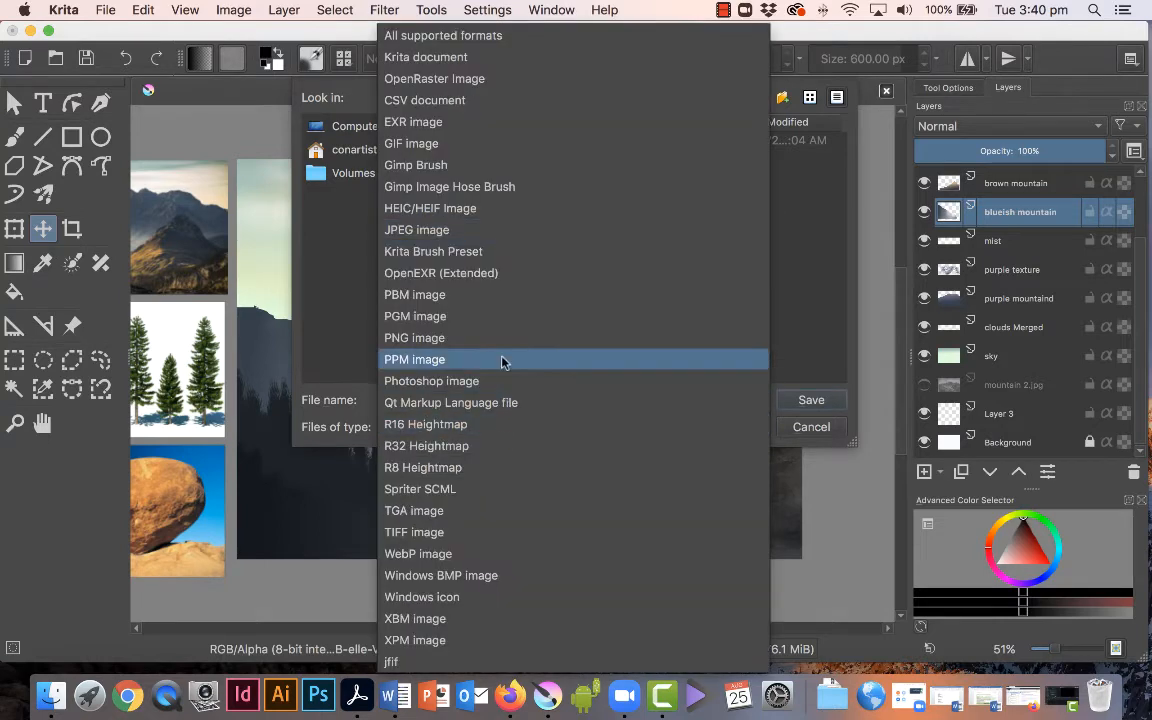
pyautogui.moveTo(484, 208)
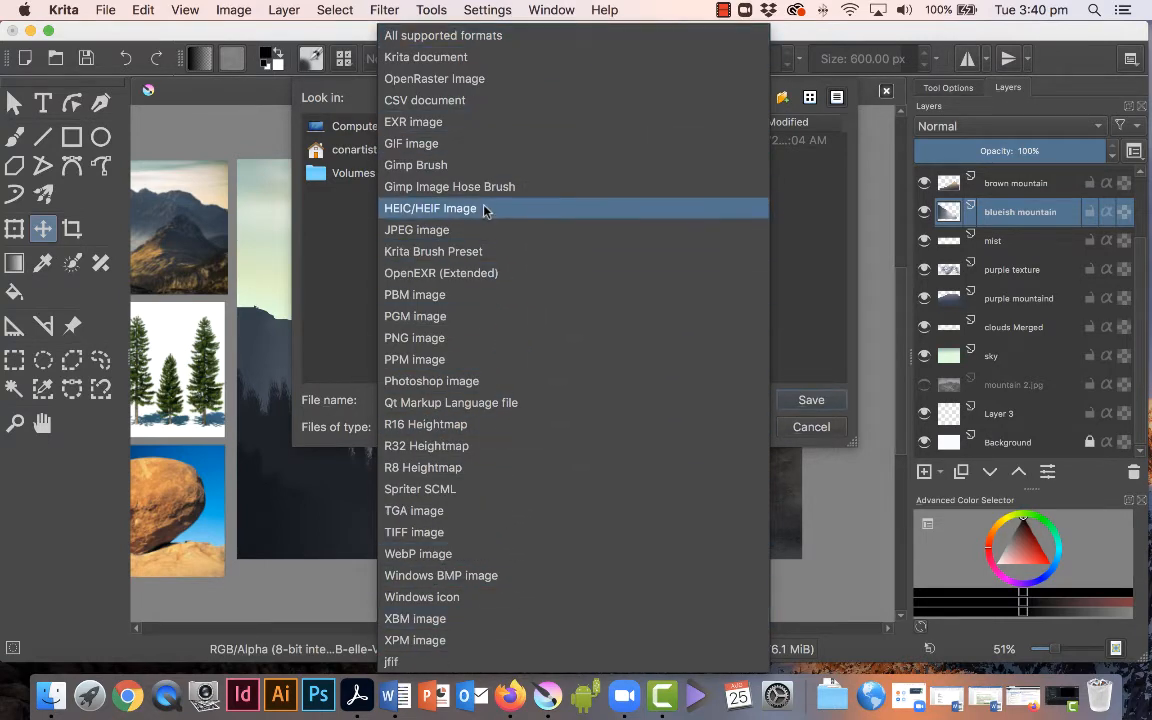
pyautogui.moveTo(484, 230)
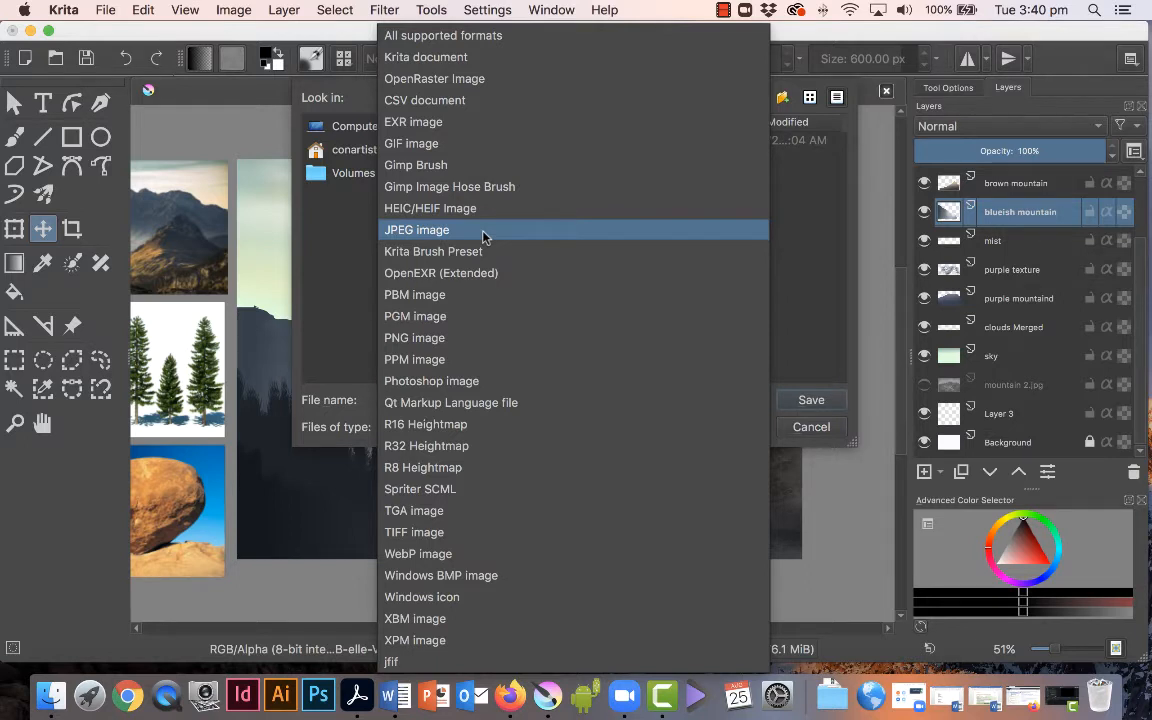
pyautogui.moveTo(500, 238)
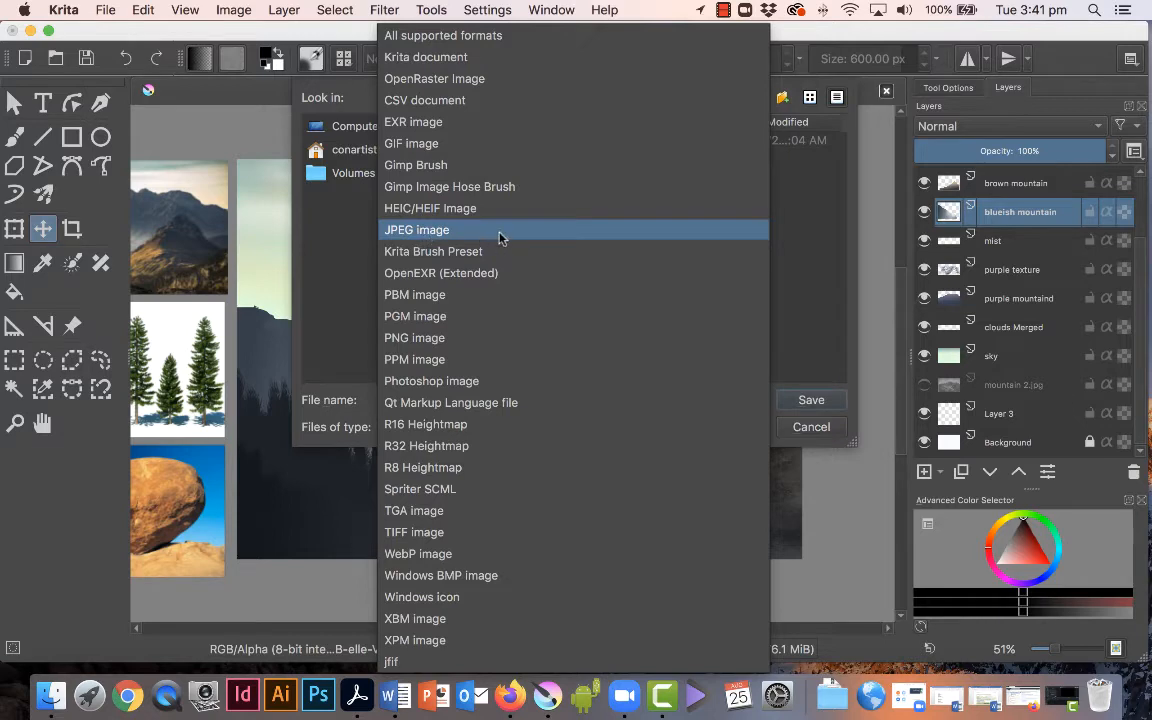
pyautogui.click(416, 230)
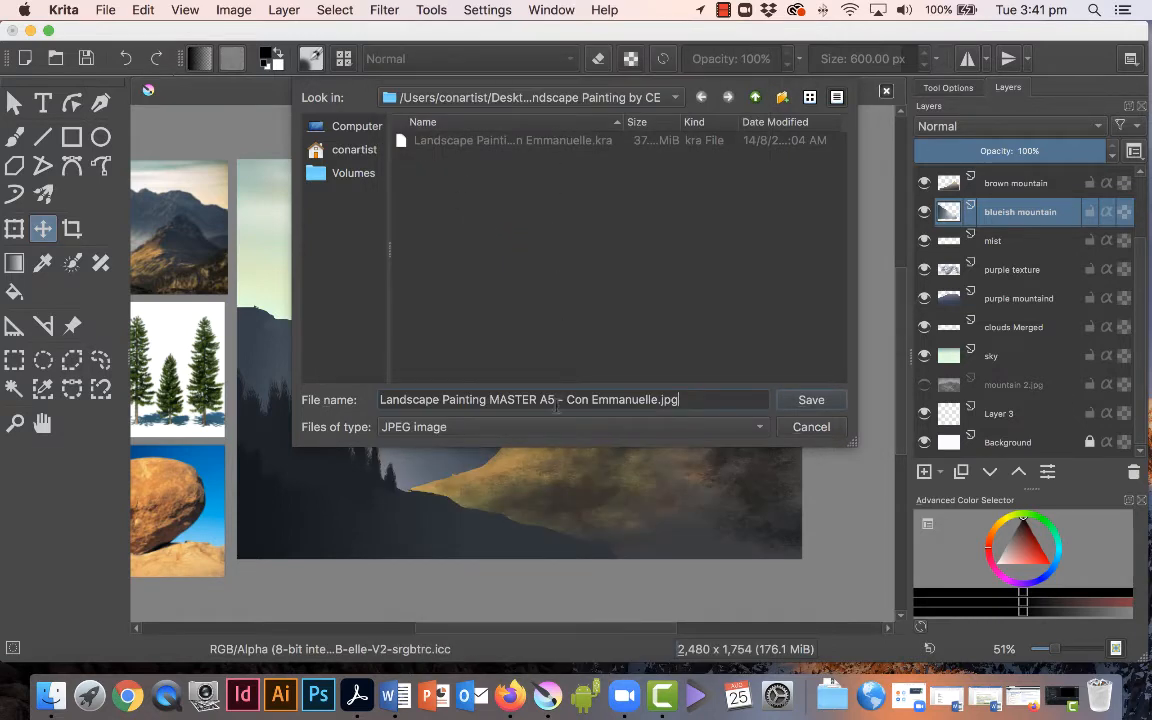
pyautogui.doubleClick(512, 400)
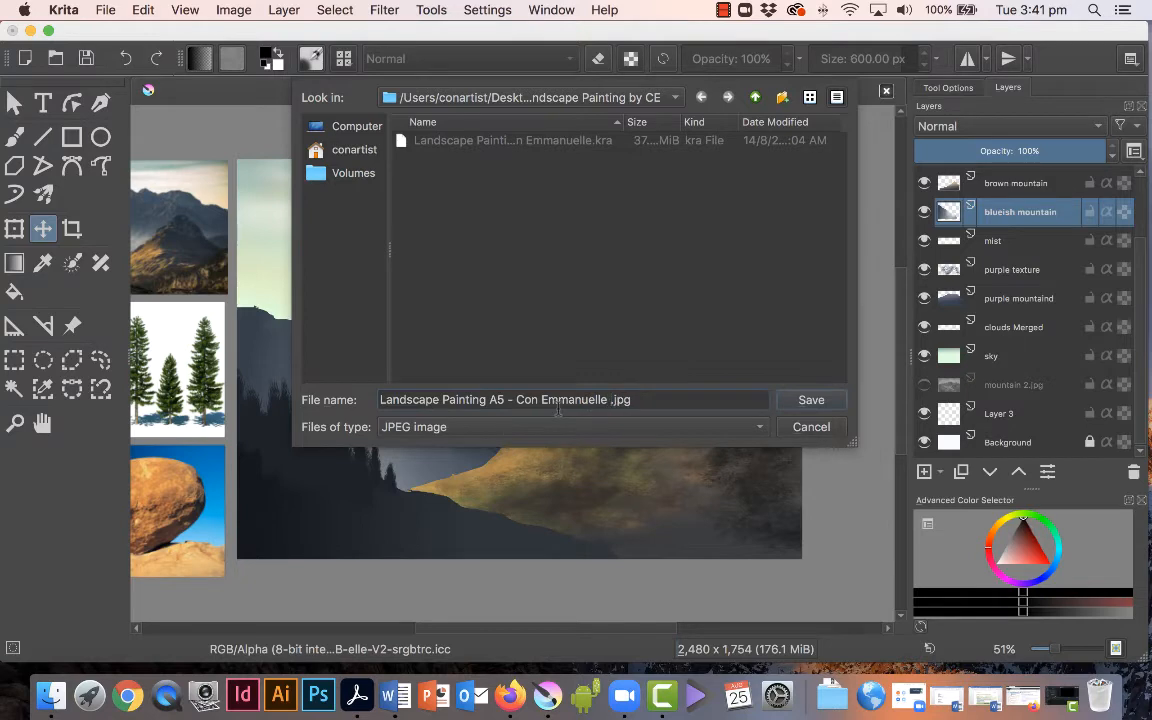
pyautogui.write('HR')
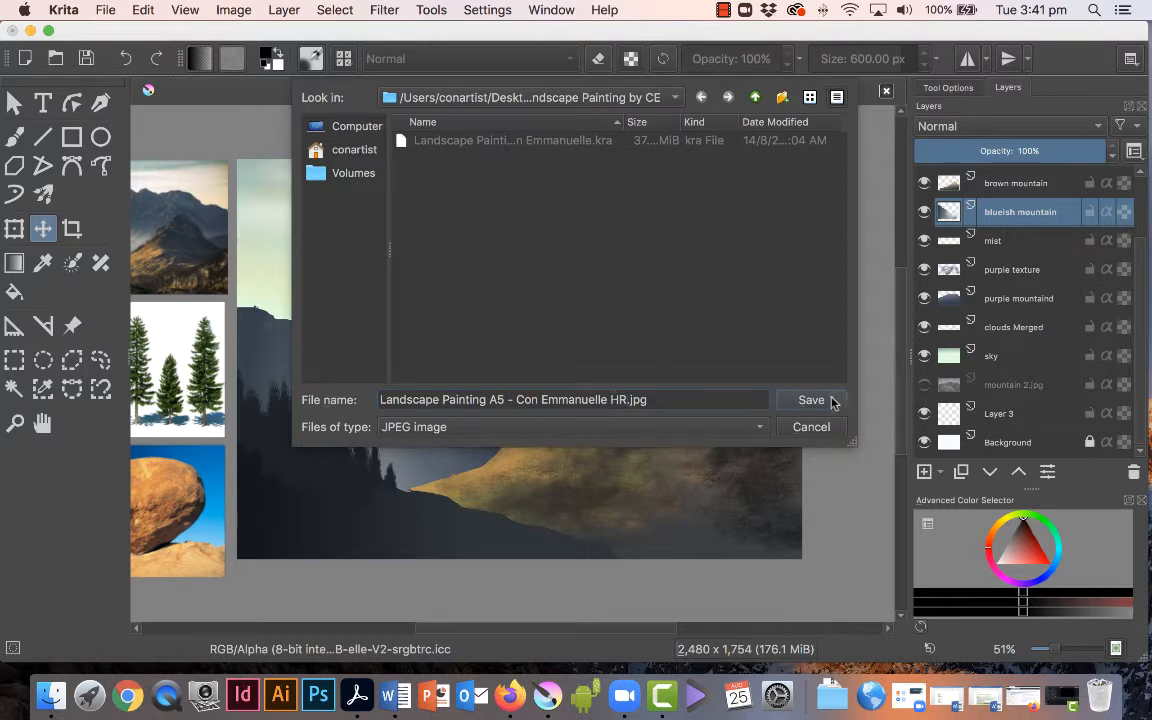
# Save the HR JPEG at 100% quality with 1x1 best-quality subsampling
pyautogui.click(810, 400)
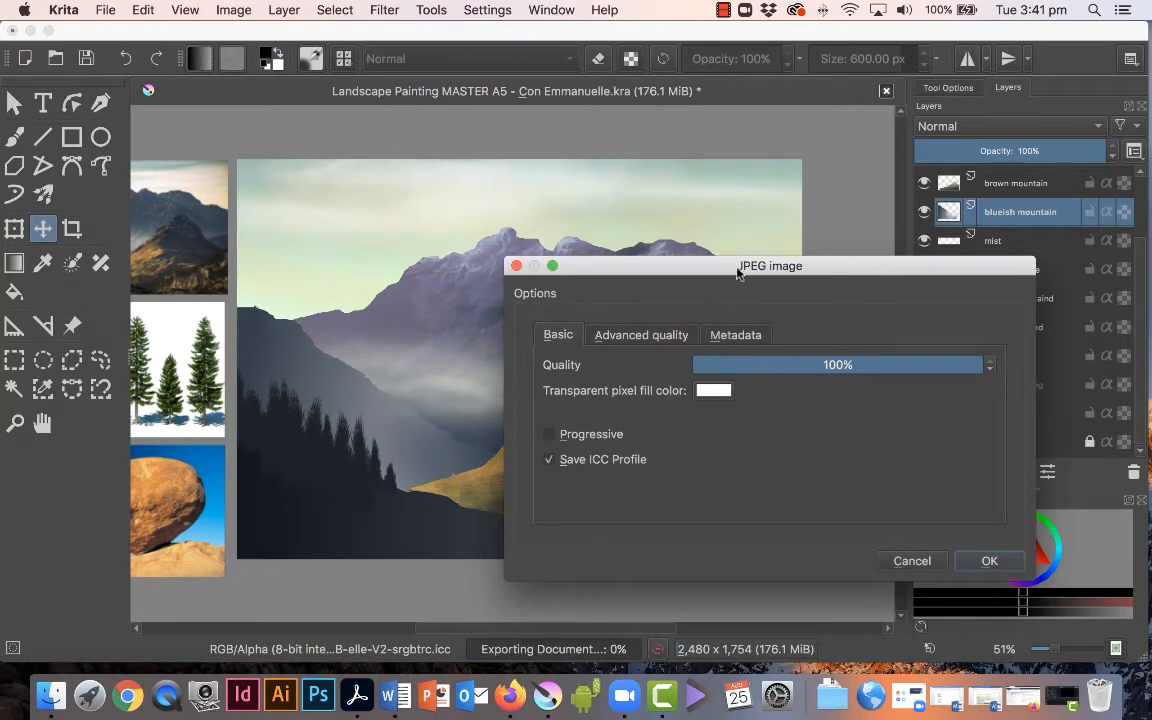
pyautogui.moveTo(770, 264); pyautogui.dragTo(540, 172)
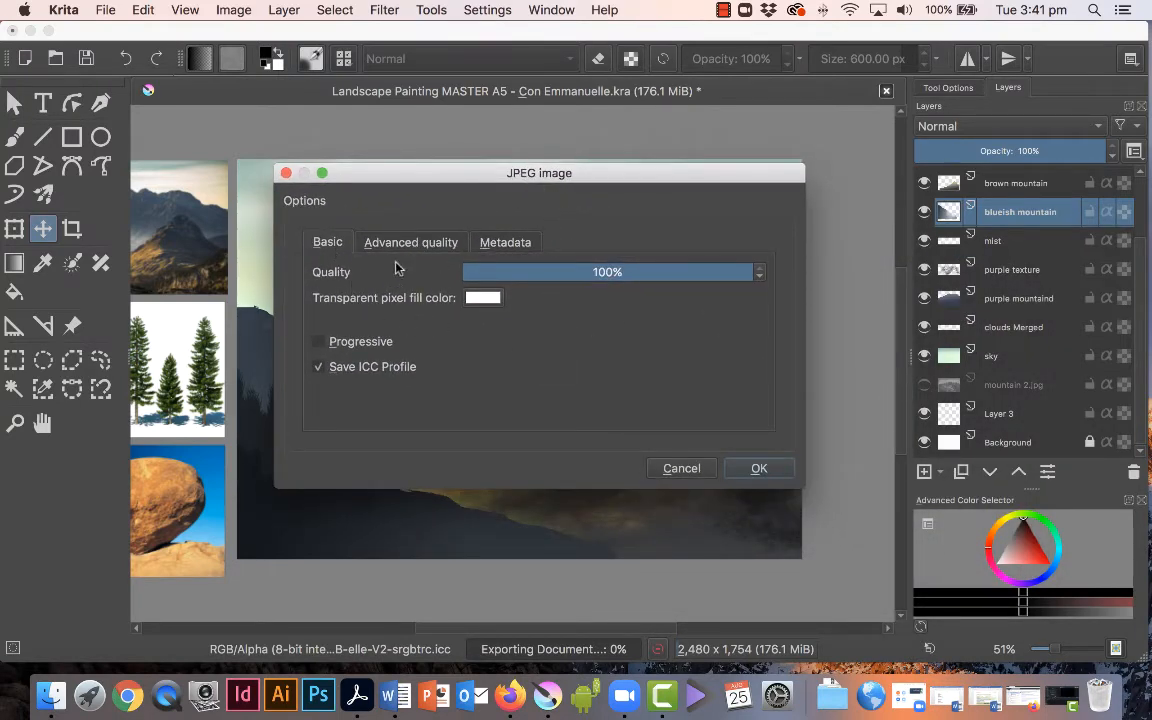
pyautogui.click(410, 242)
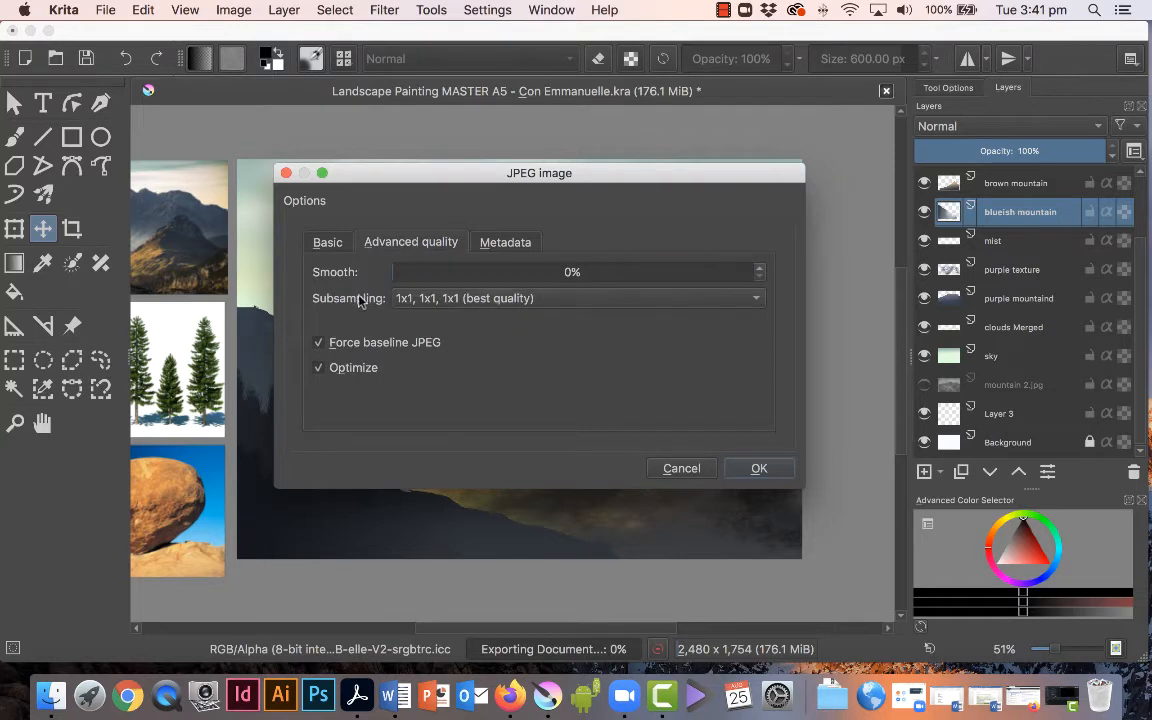
pyautogui.click(578, 298)
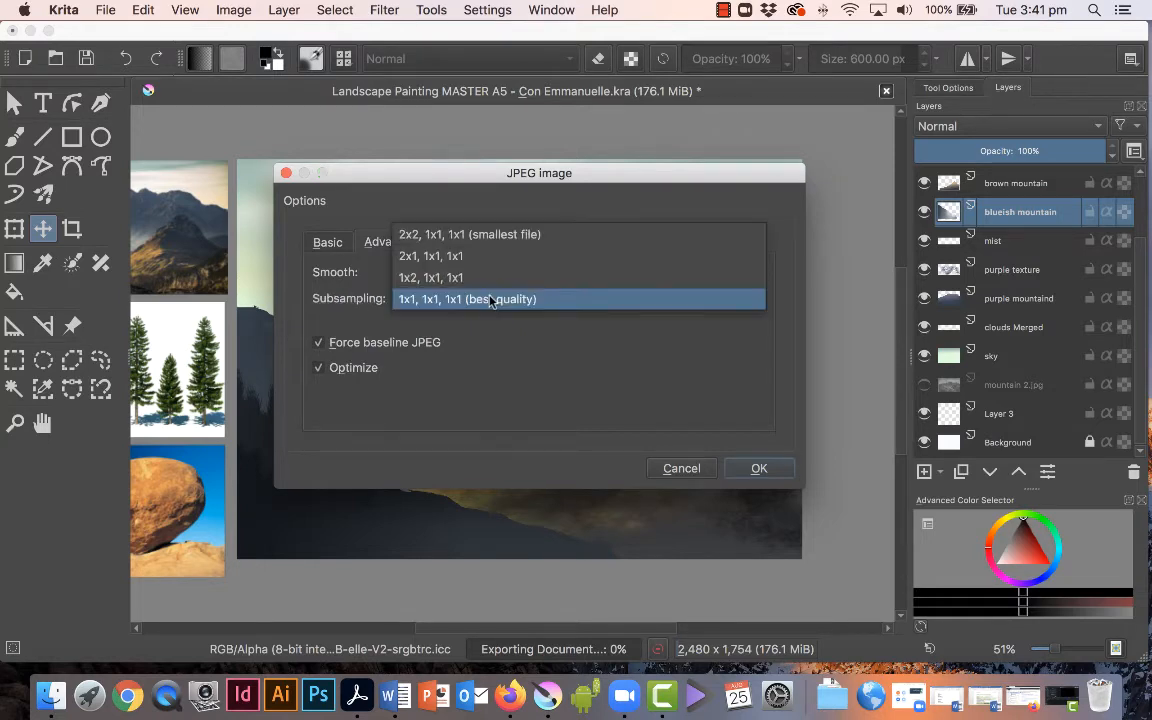
pyautogui.click(468, 298)
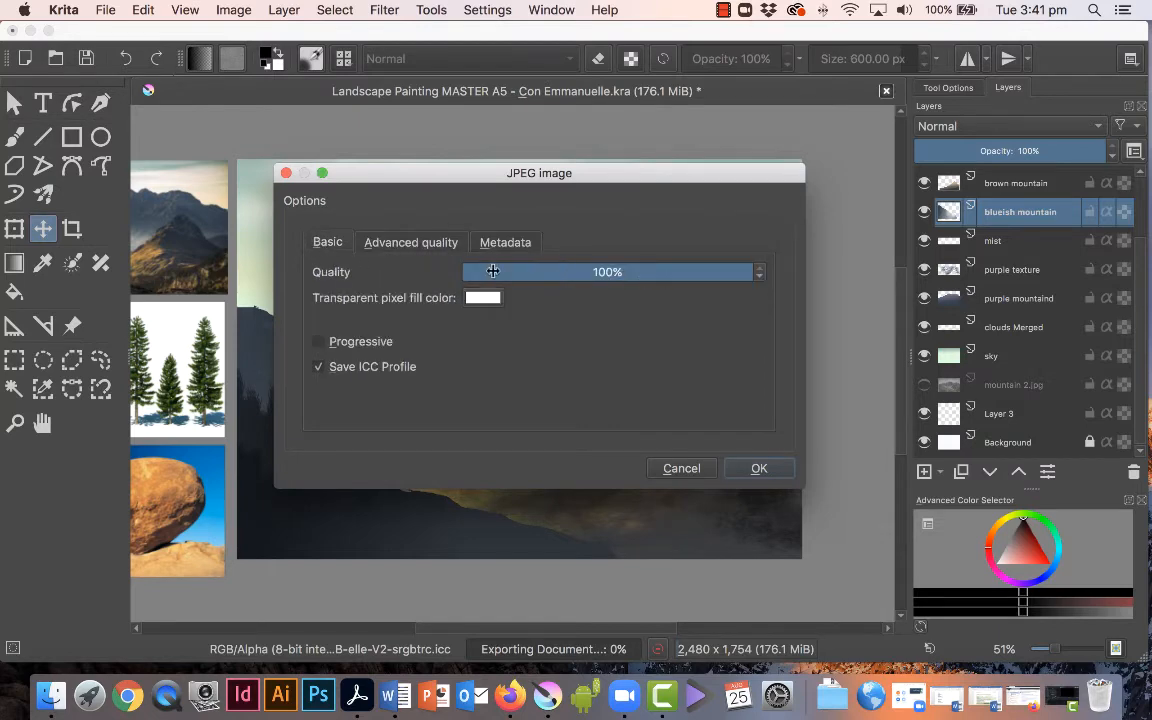
pyautogui.moveTo(424, 270)
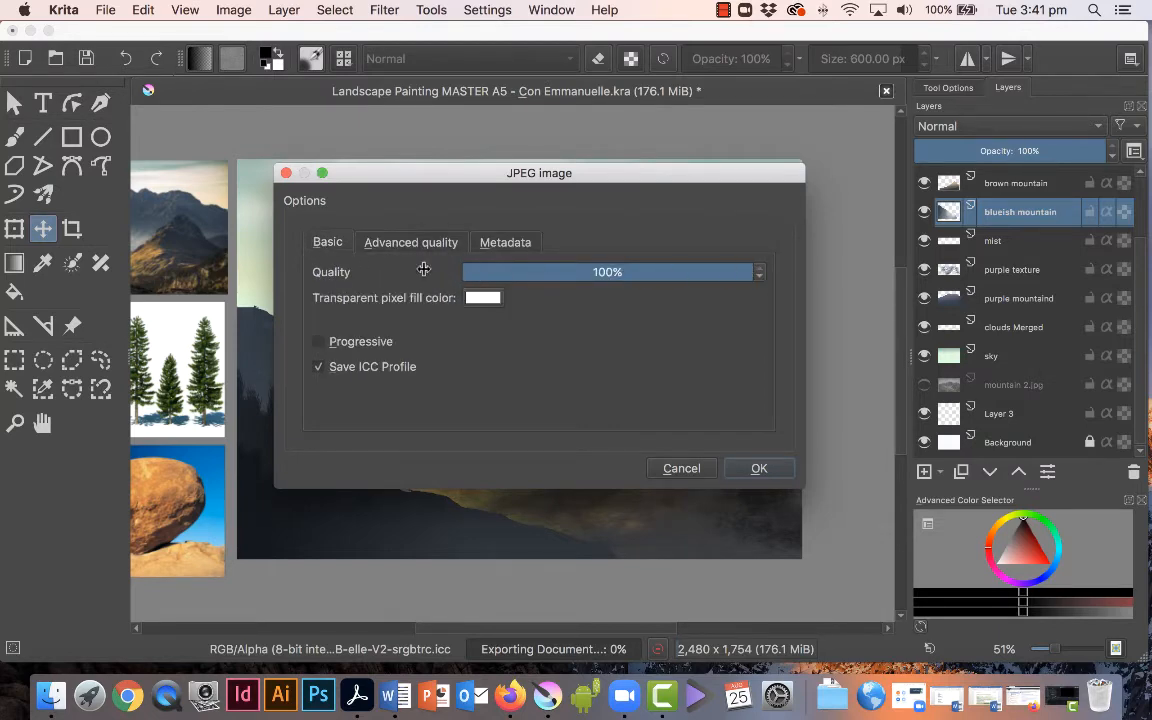
pyautogui.moveTo(488, 300)
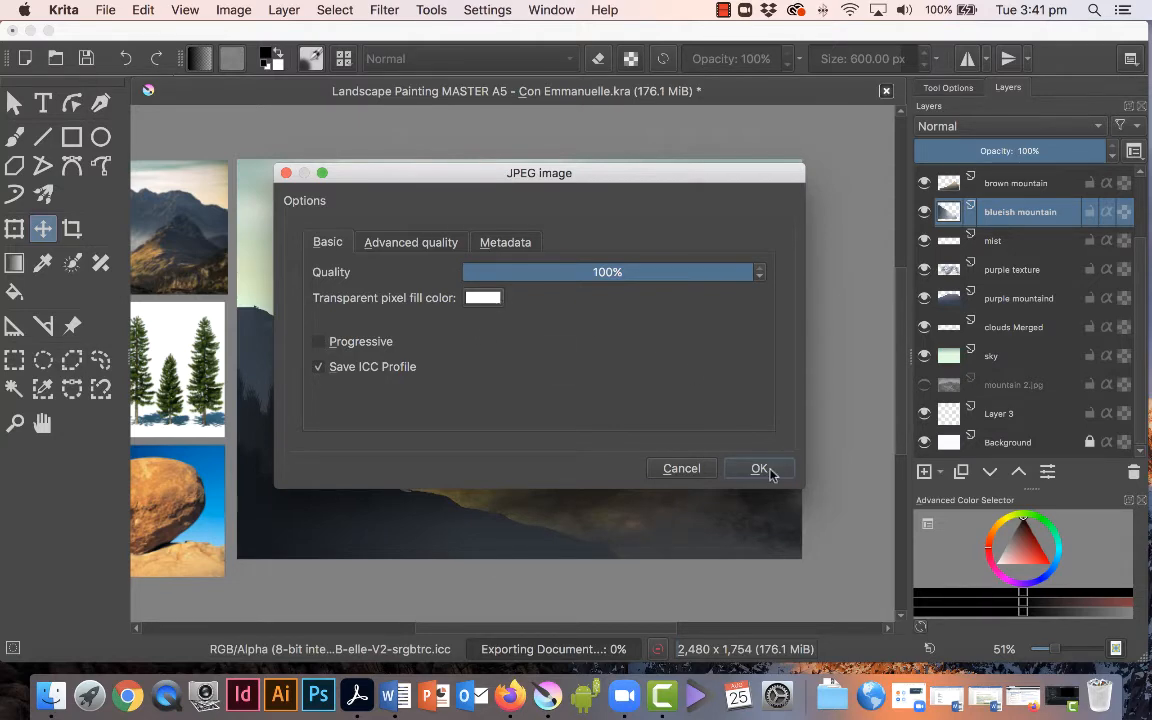
pyautogui.click(758, 468)
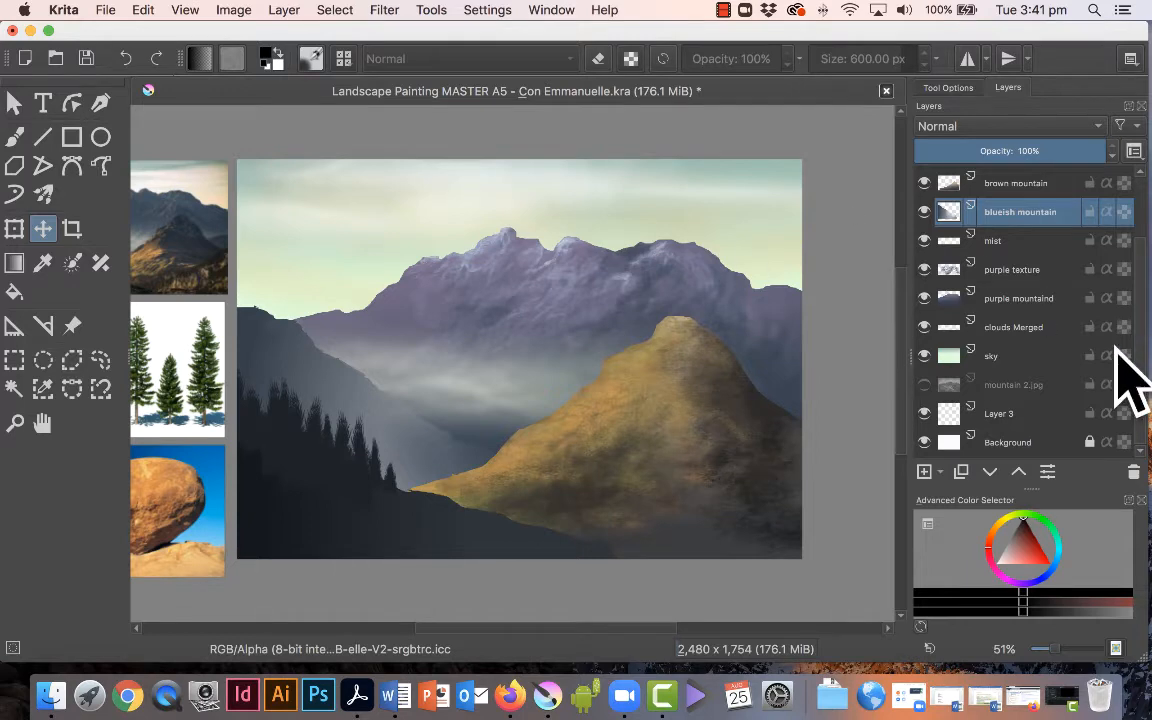
pyautogui.moveTo(752, 356)
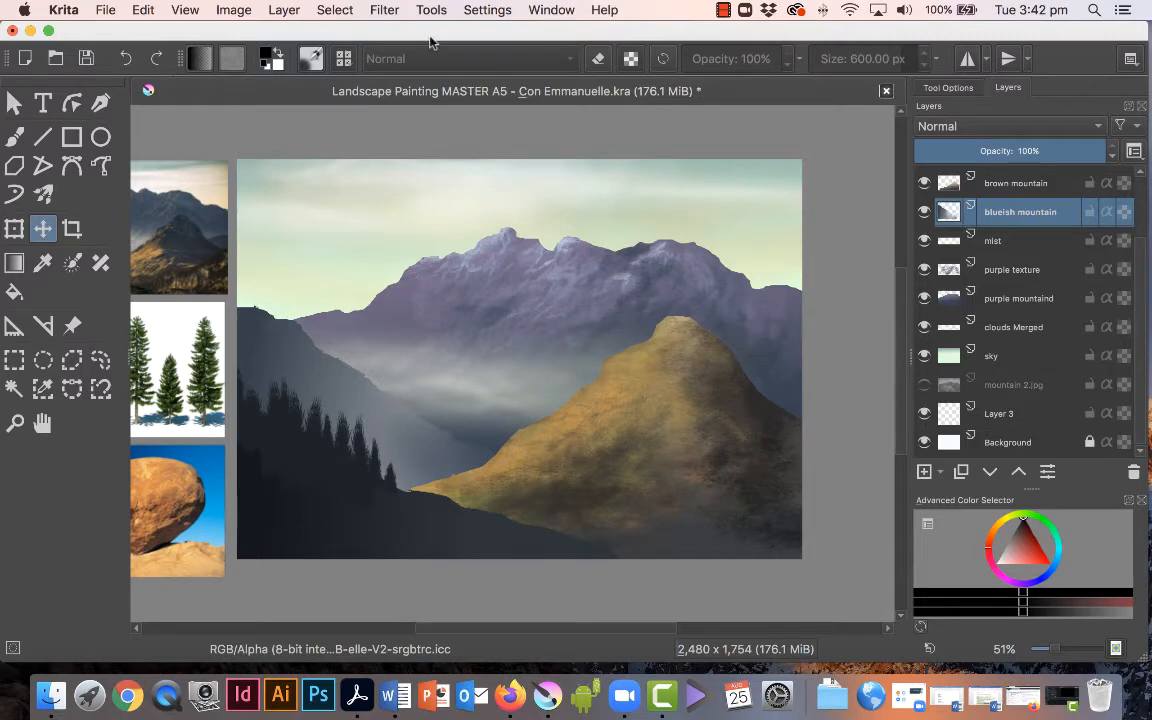
pyautogui.moveTo(392, 134)
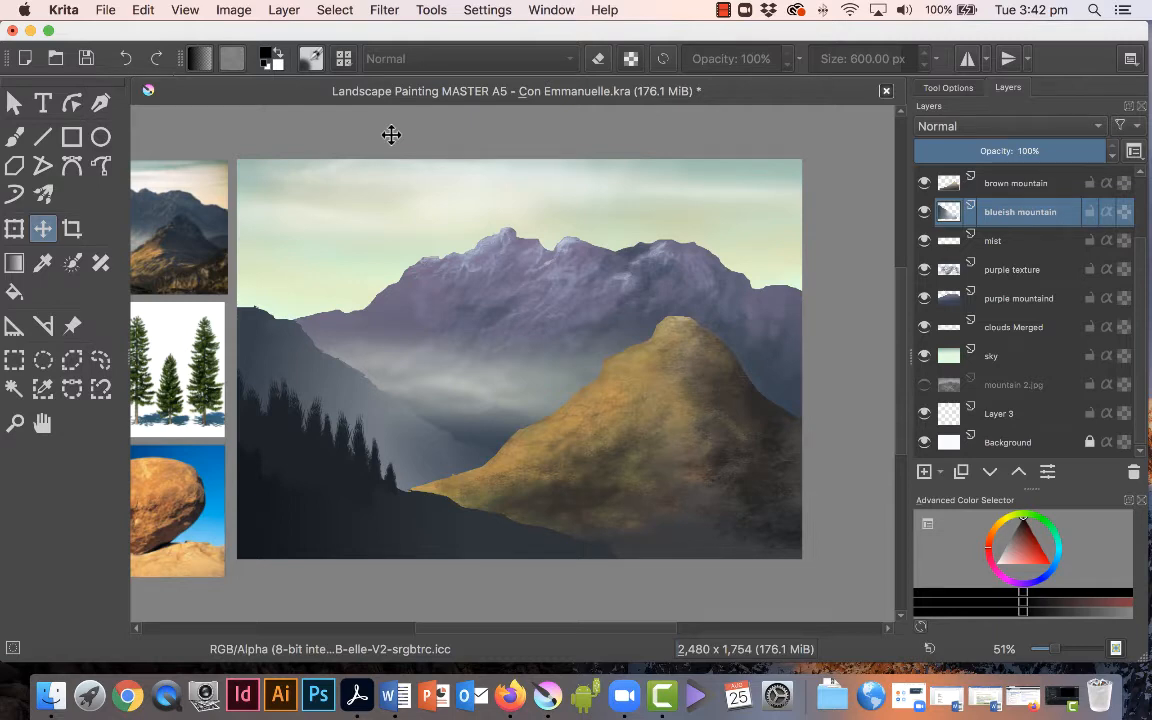
# Bring up the File menu again for a second export
pyautogui.click(108, 12)
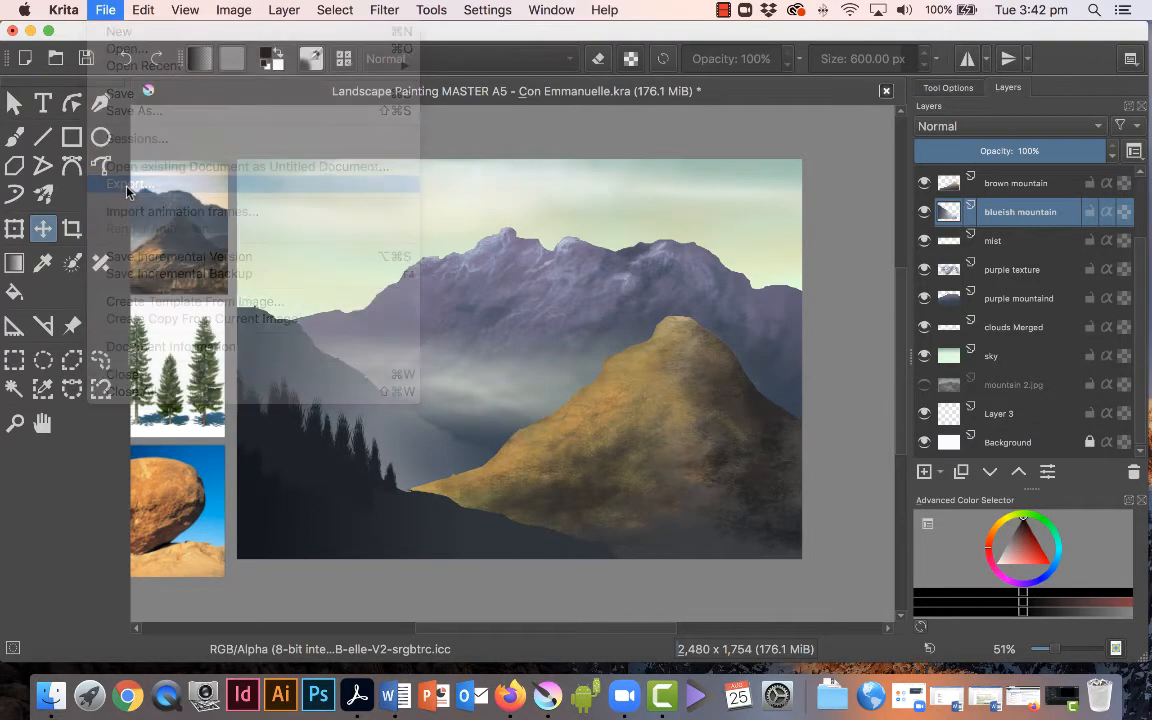
# Start another export, accepting the suggested HR file name in place of MASTER
pyautogui.click(124, 184)
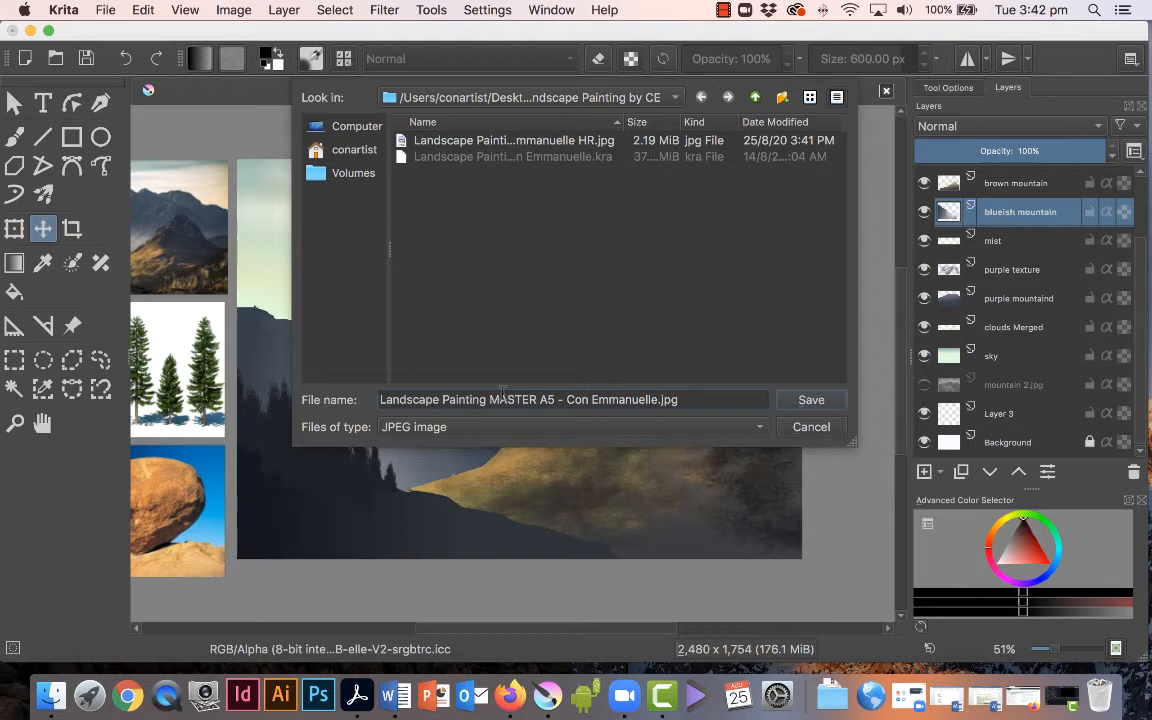
pyautogui.doubleClick(512, 400)
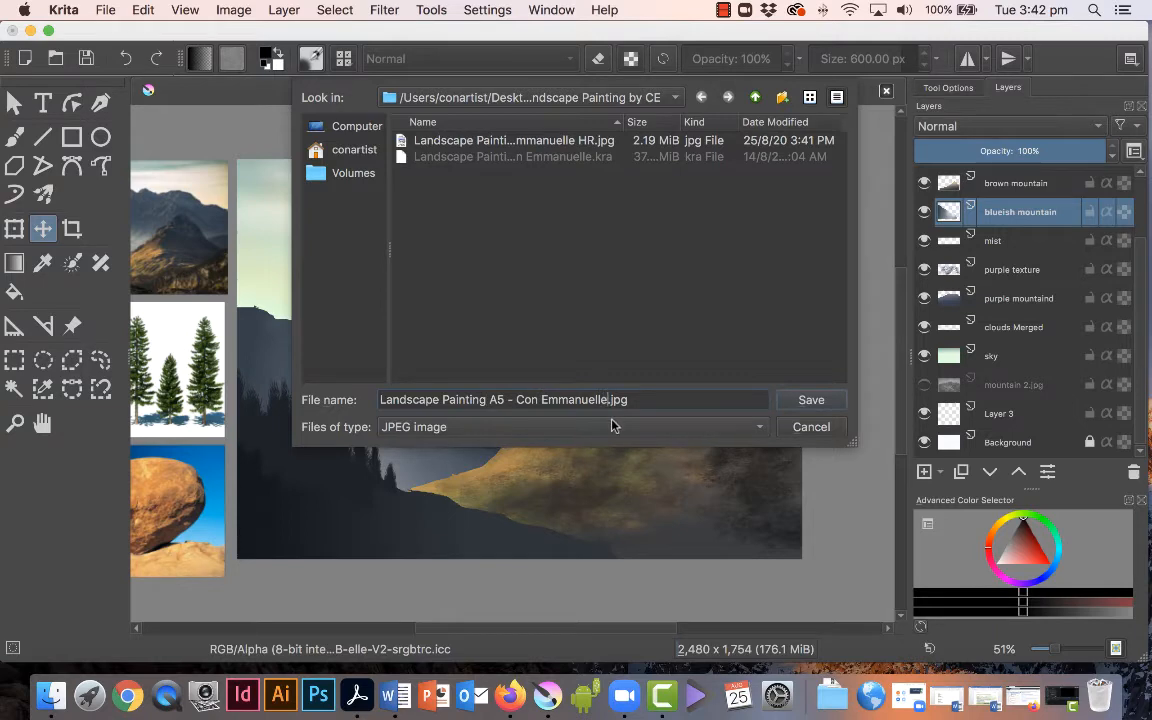
pyautogui.write('H')
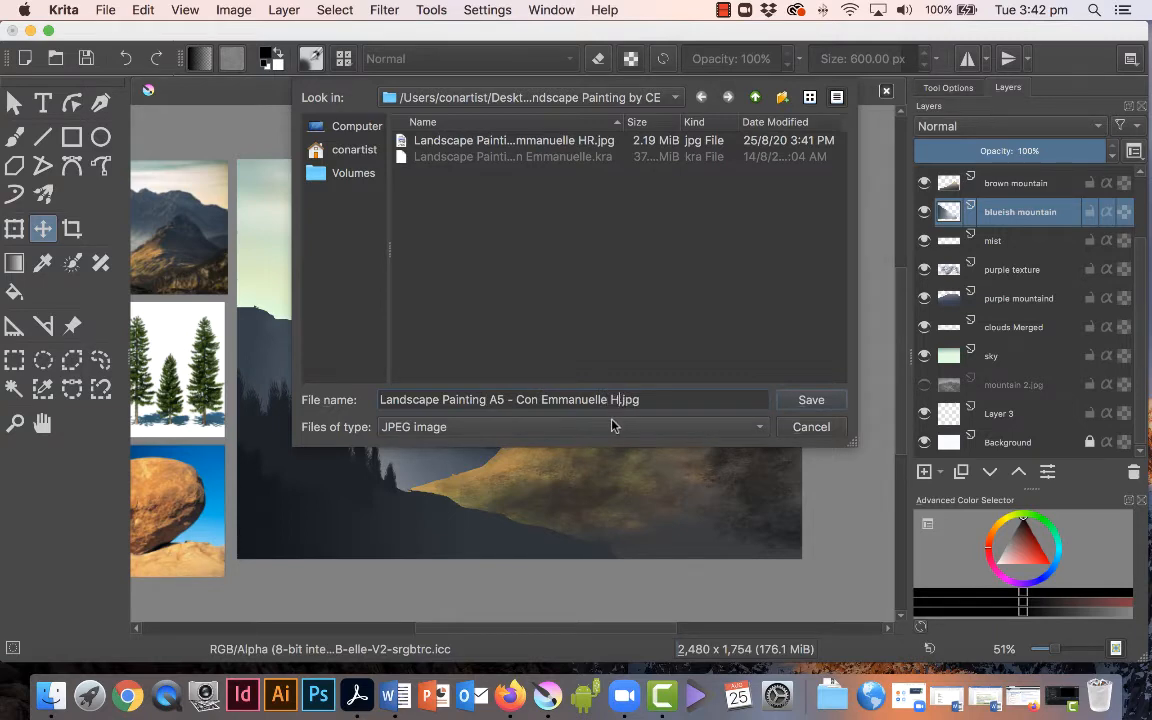
pyautogui.click(514, 140)
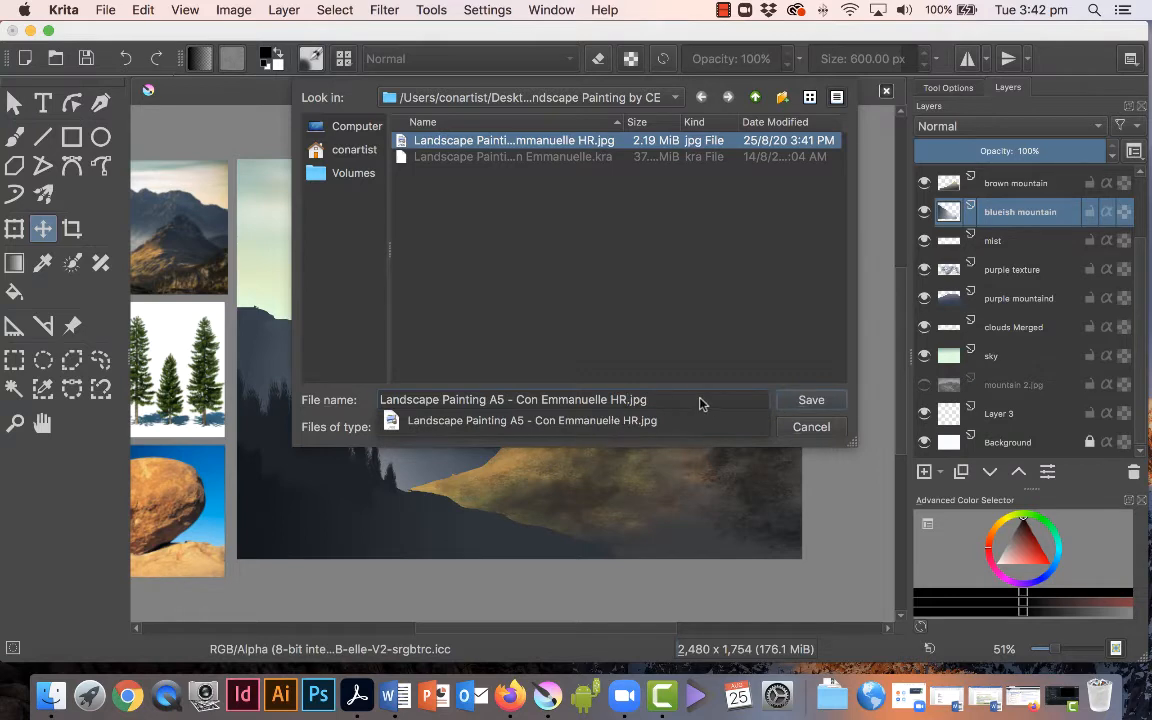
pyautogui.click(570, 426)
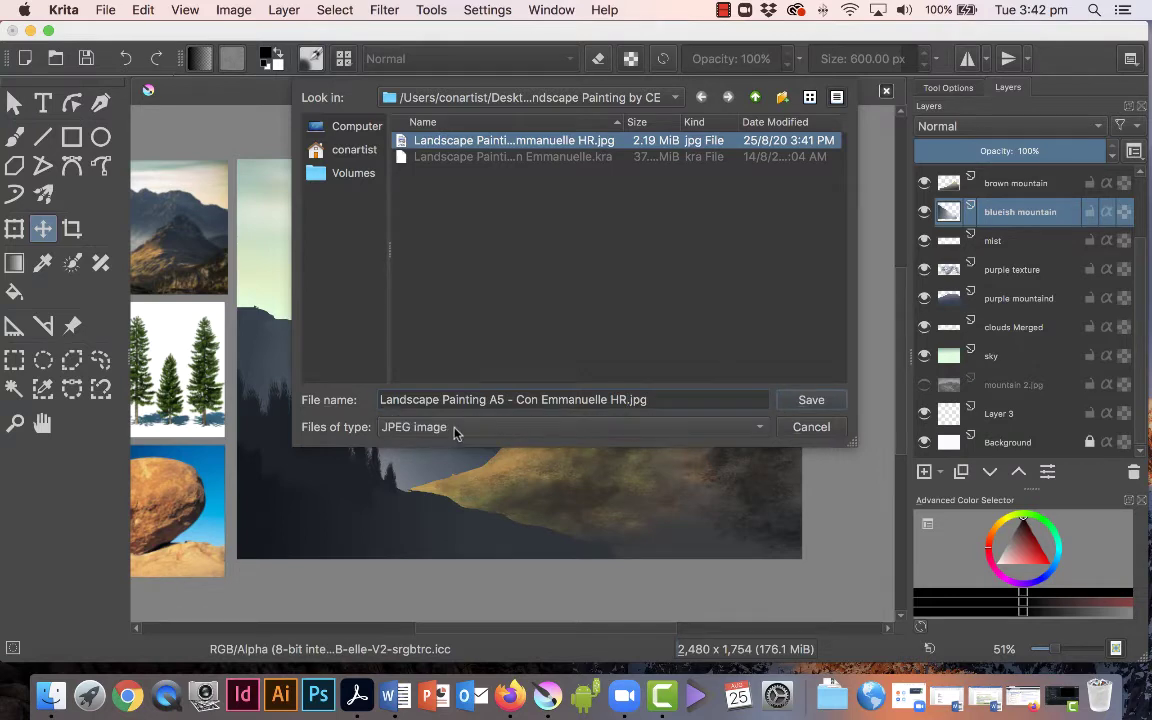
# Save it as an uncompressed TIFF, accepting the default TIFF options
pyautogui.click(570, 428)
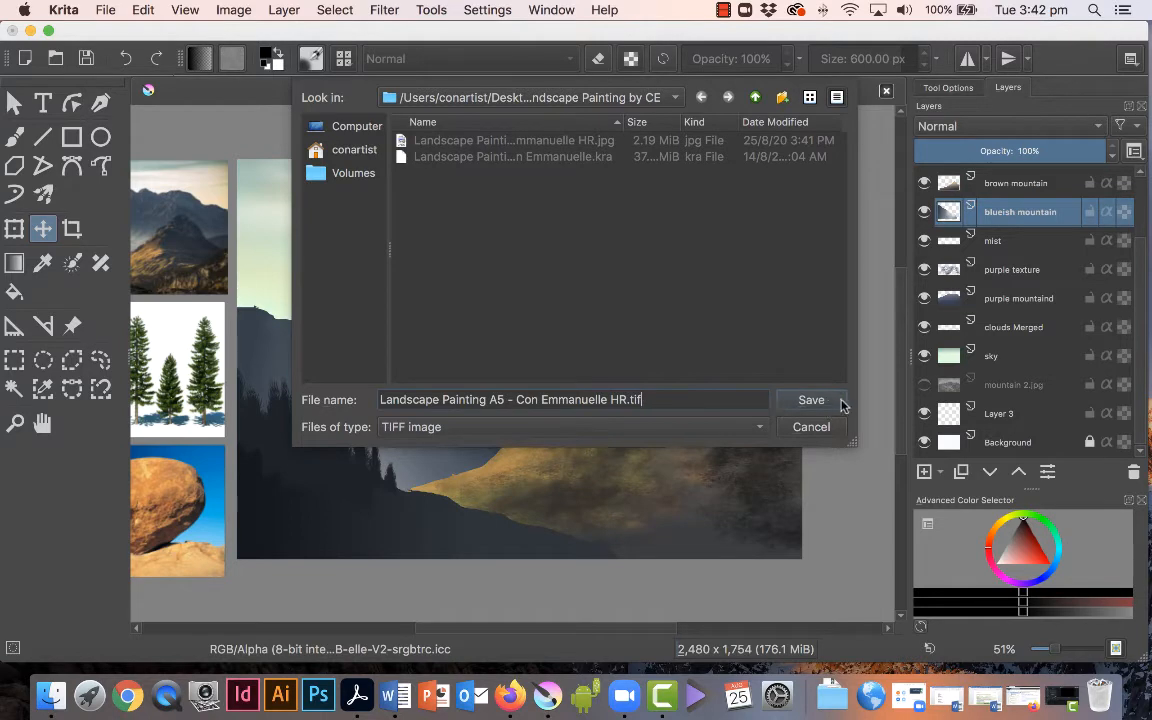
pyautogui.click(812, 400)
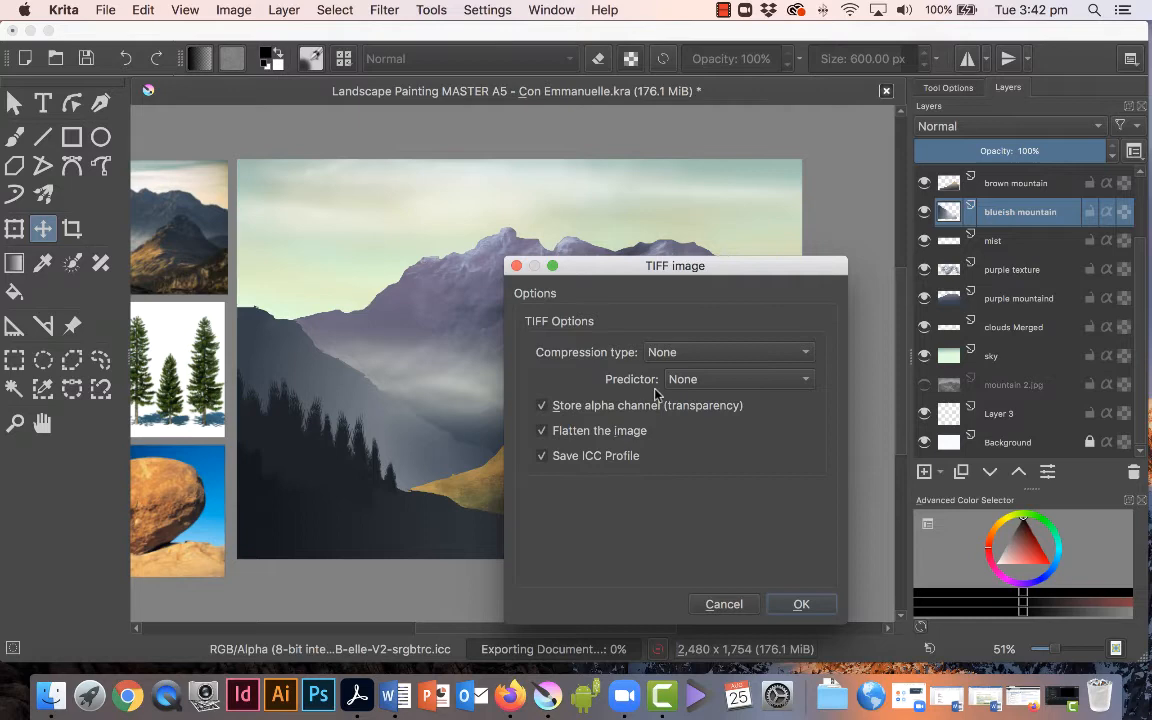
pyautogui.moveTo(688, 388)
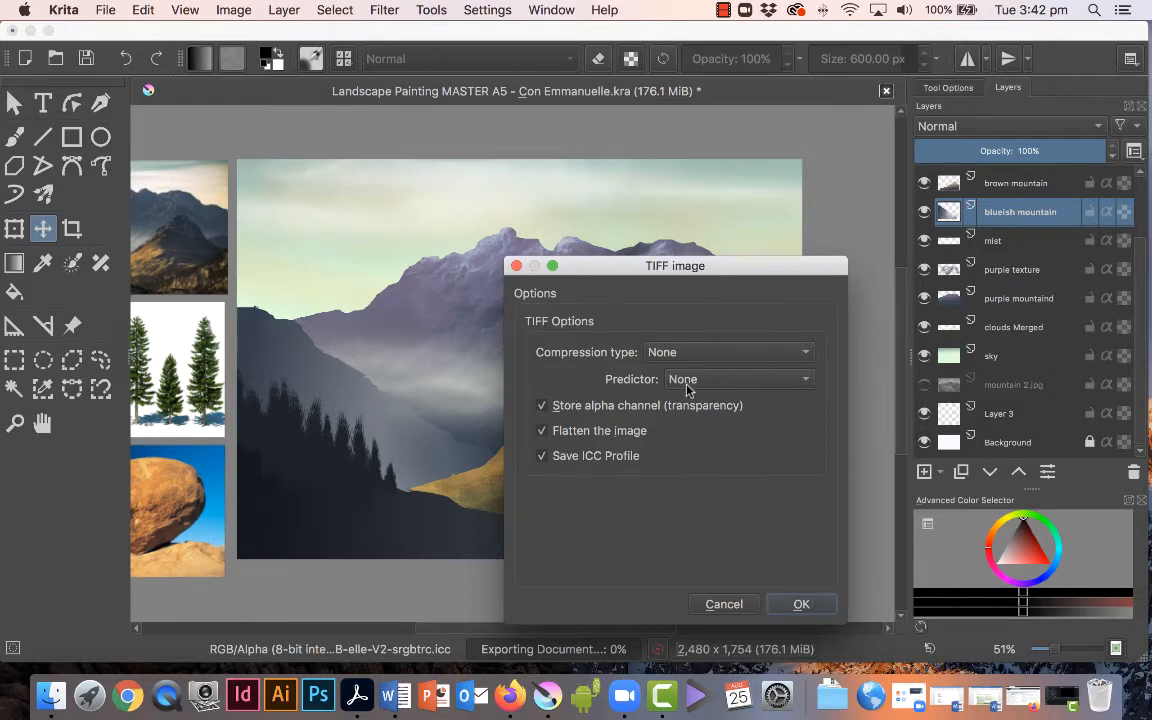
pyautogui.click(800, 604)
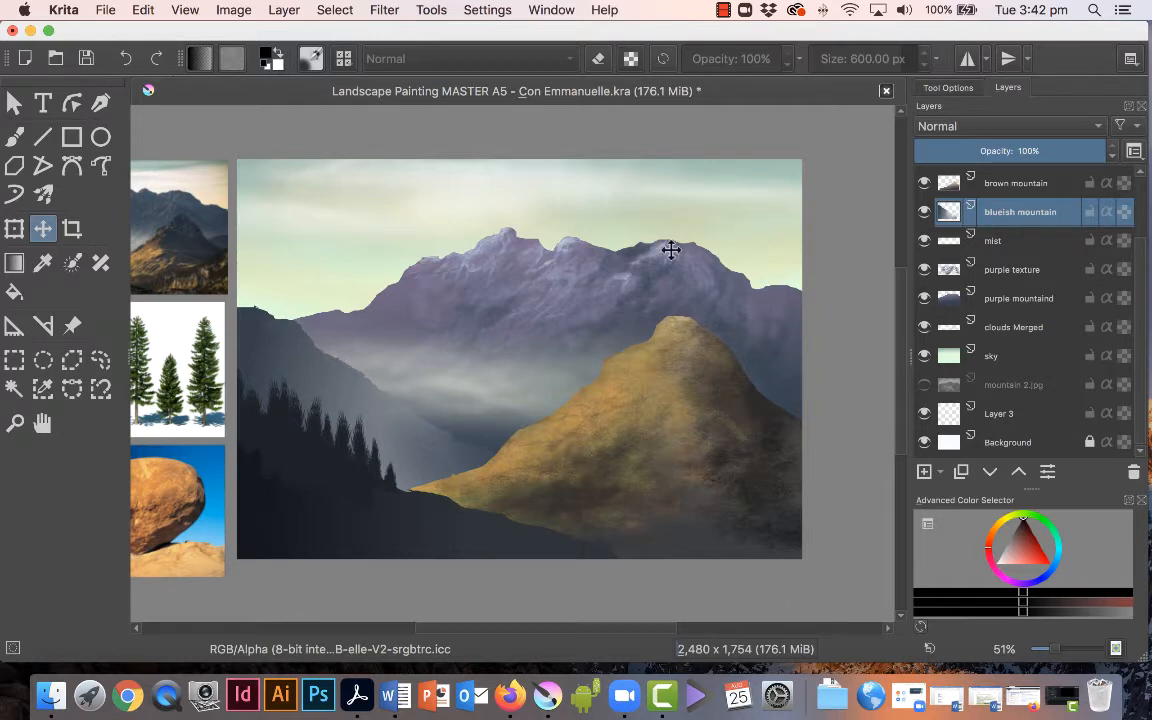
pyautogui.moveTo(620, 272)
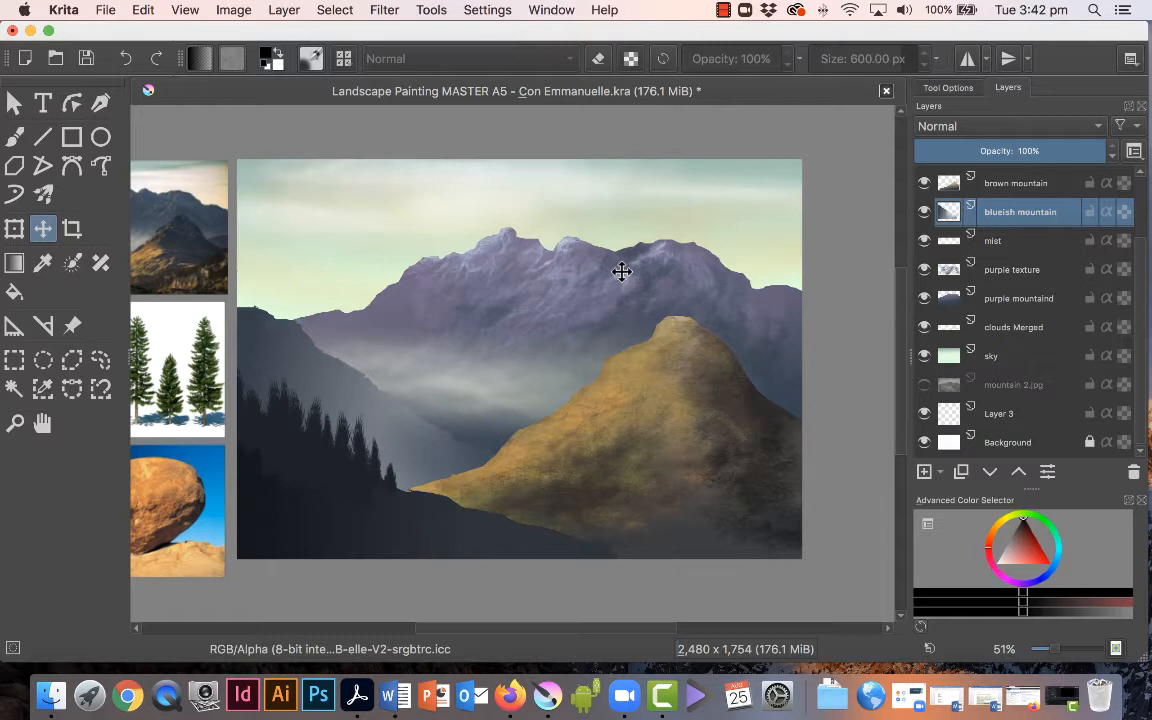
pyautogui.moveTo(620, 272)
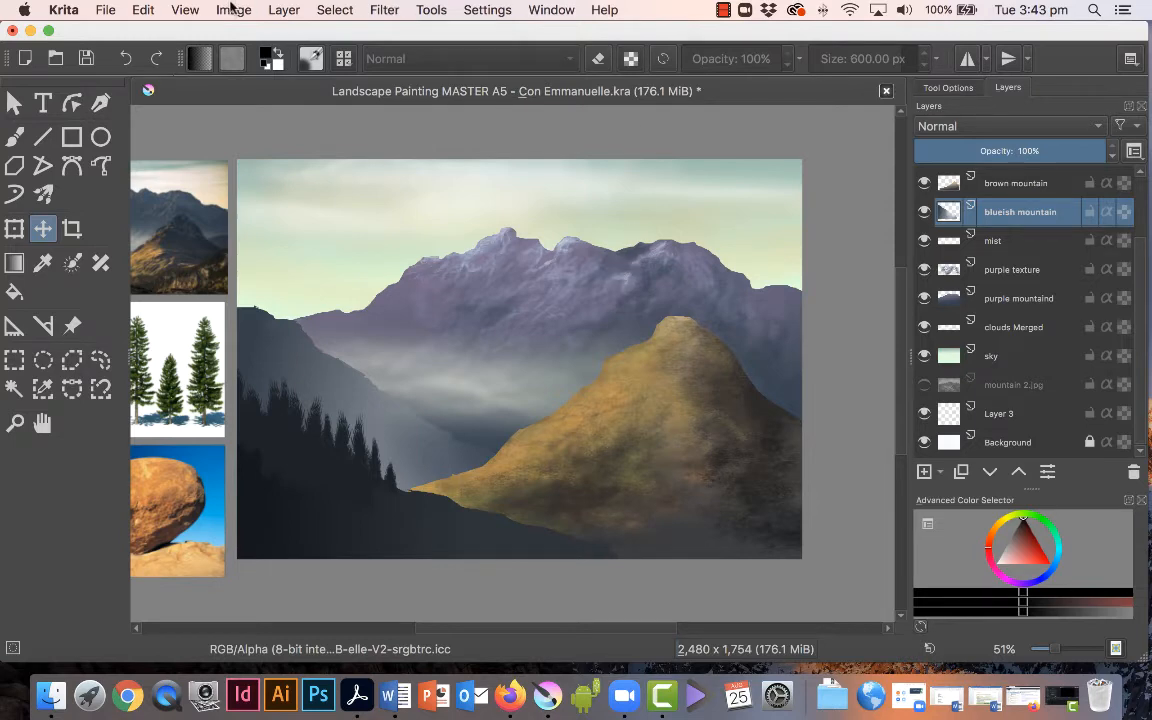
# Scale the image to 800 px wide at 72 pixels/inch via Scale Image To New Size
pyautogui.click(234, 10)
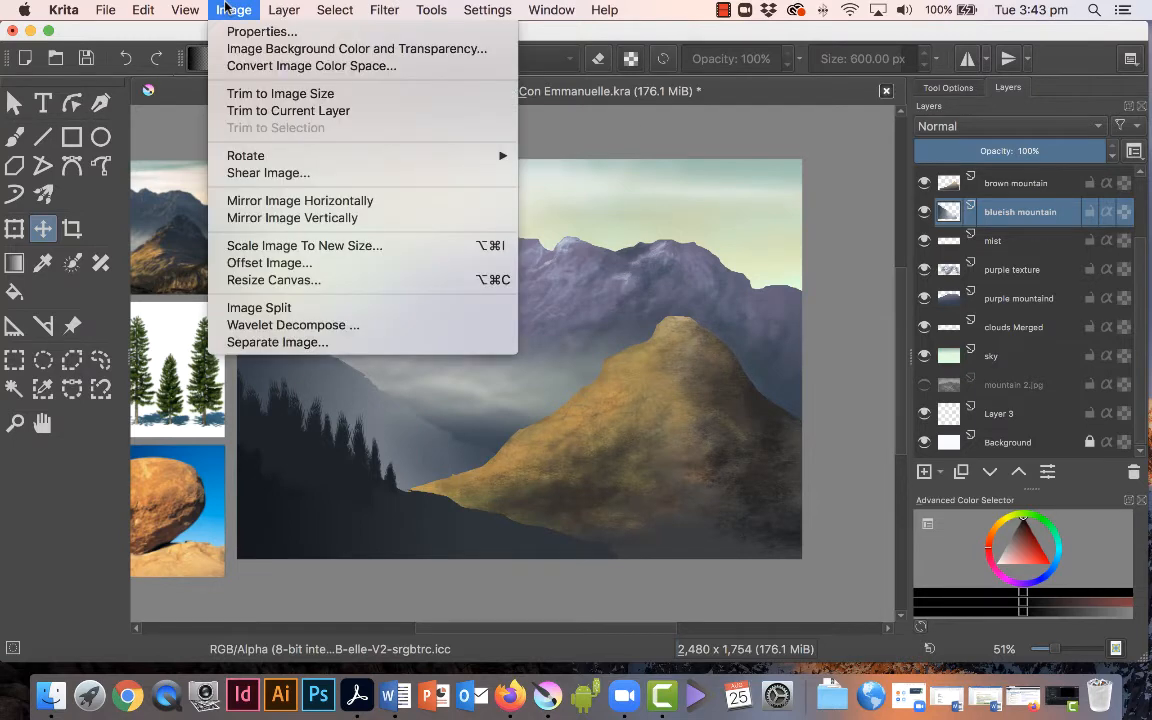
pyautogui.moveTo(304, 244)
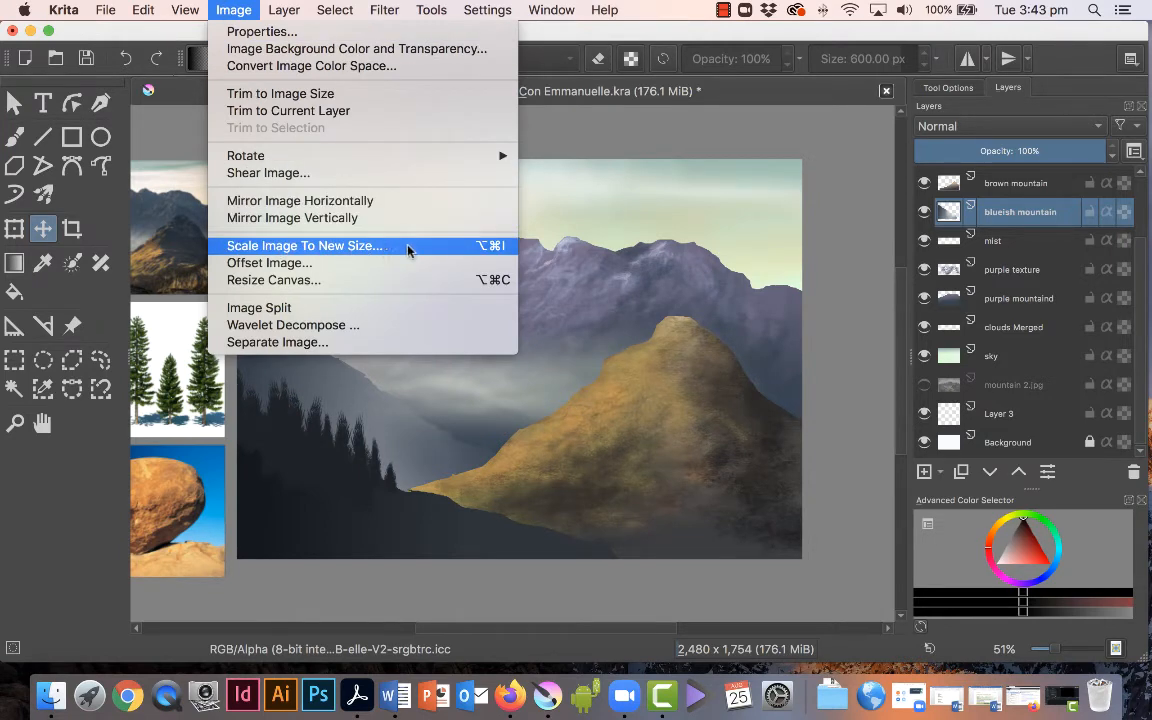
pyautogui.click(304, 244)
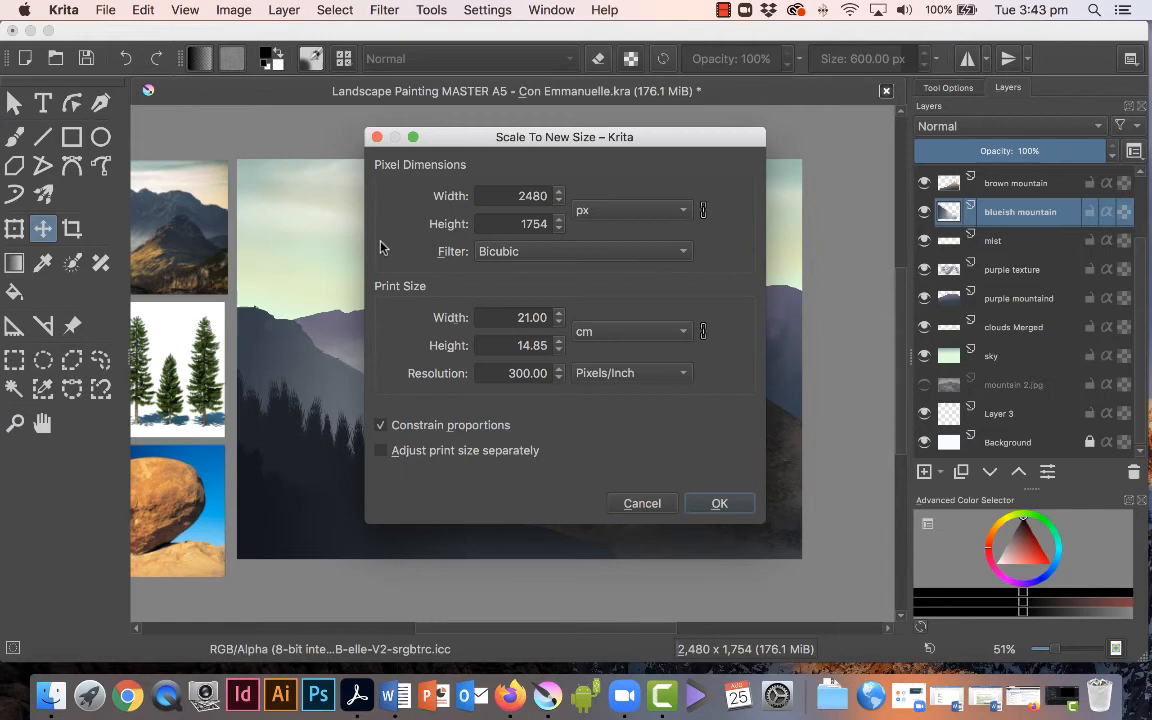
pyautogui.tripleClick(512, 374)
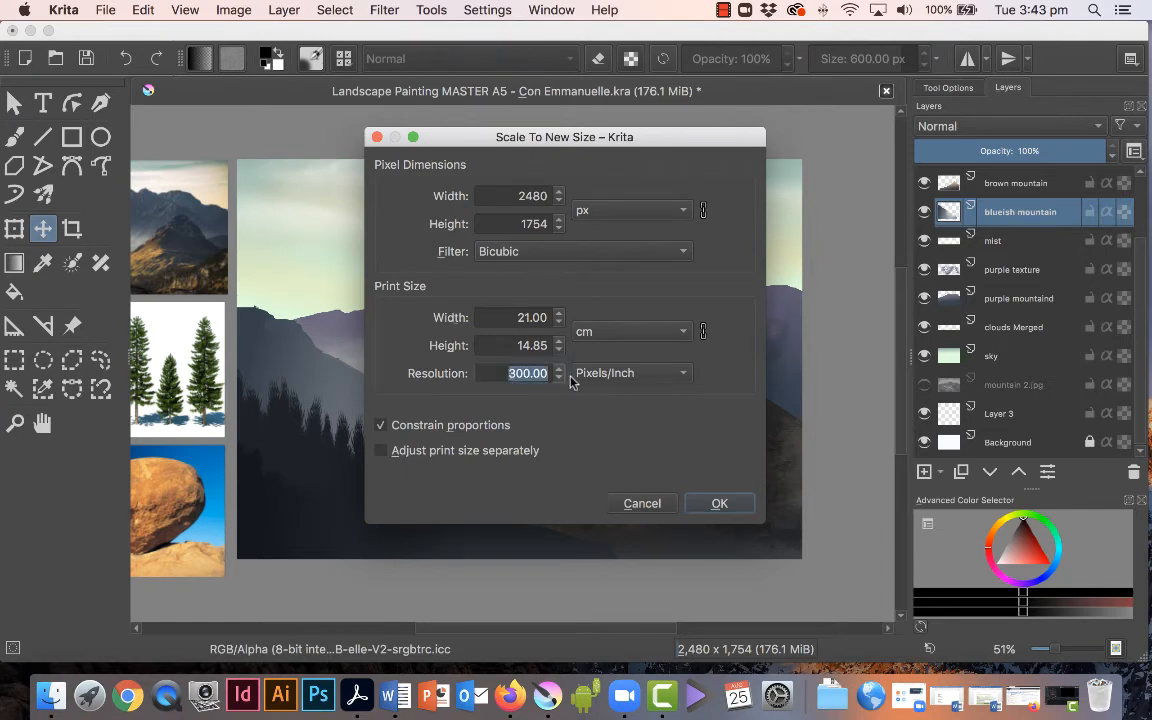
pyautogui.write('7')
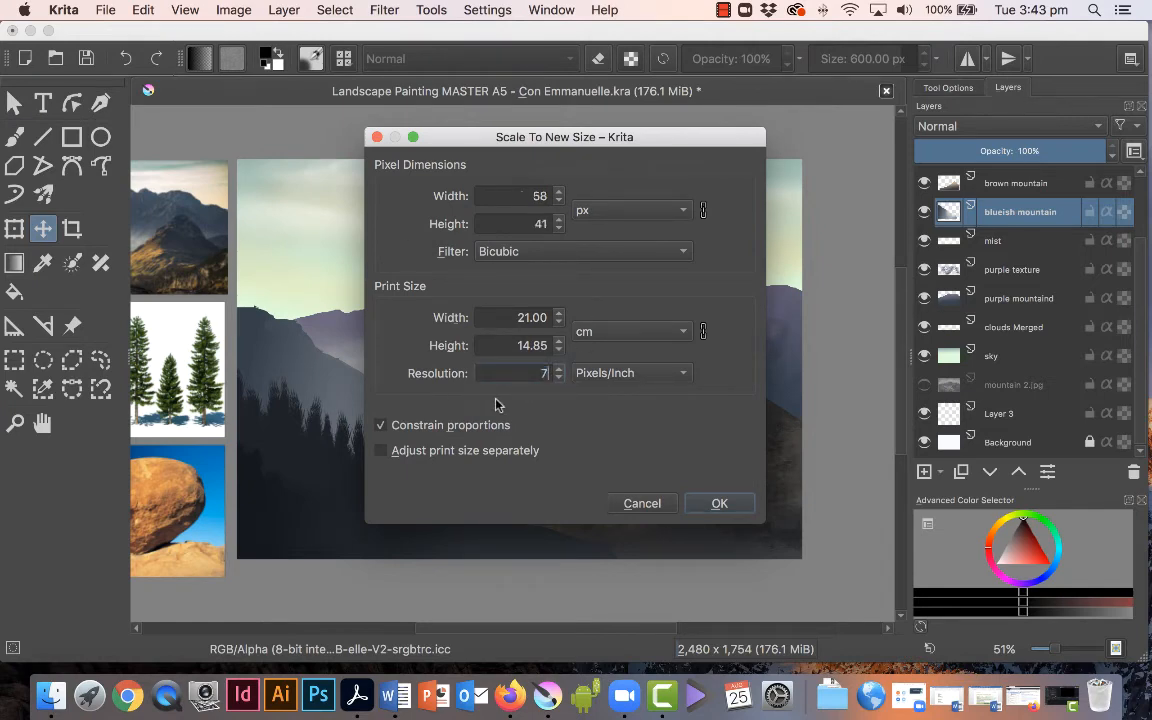
pyautogui.write('72.00')
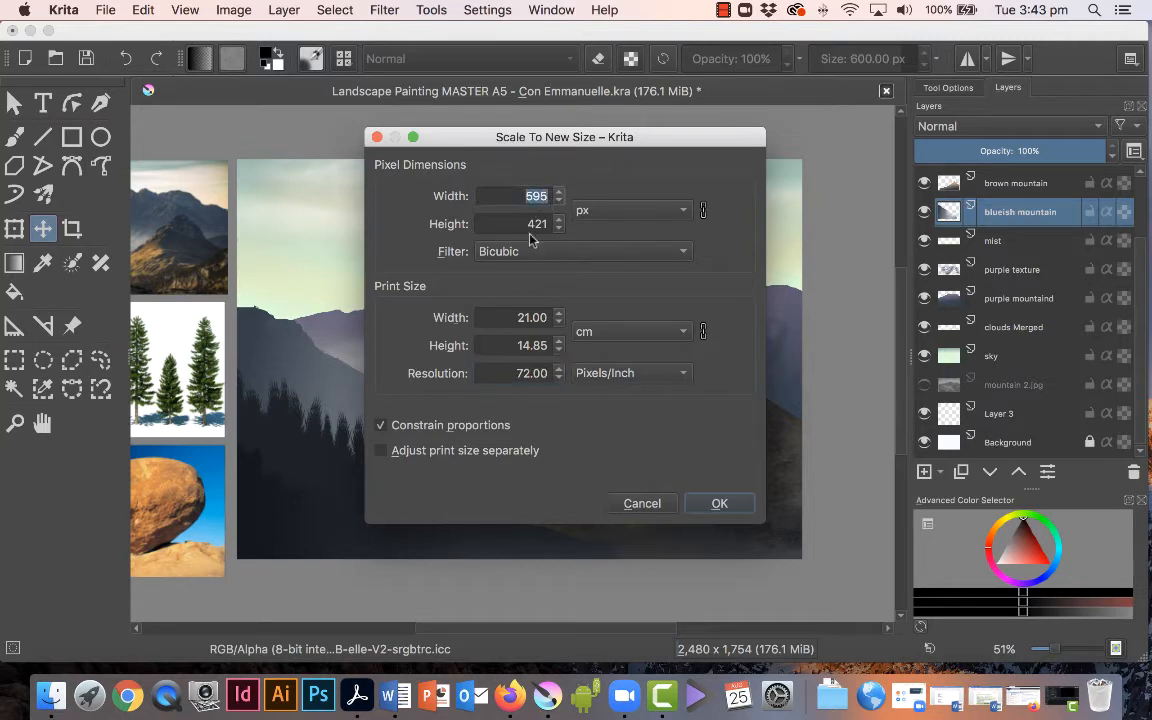
pyautogui.write('800')
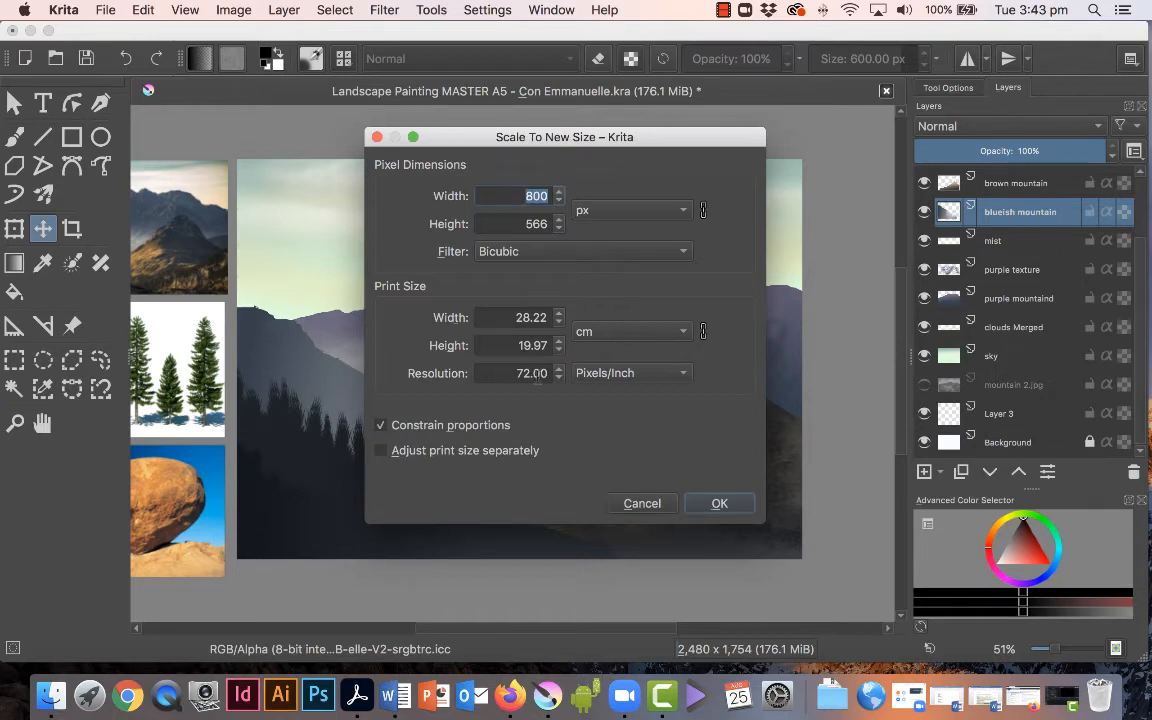
pyautogui.moveTo(756, 410)
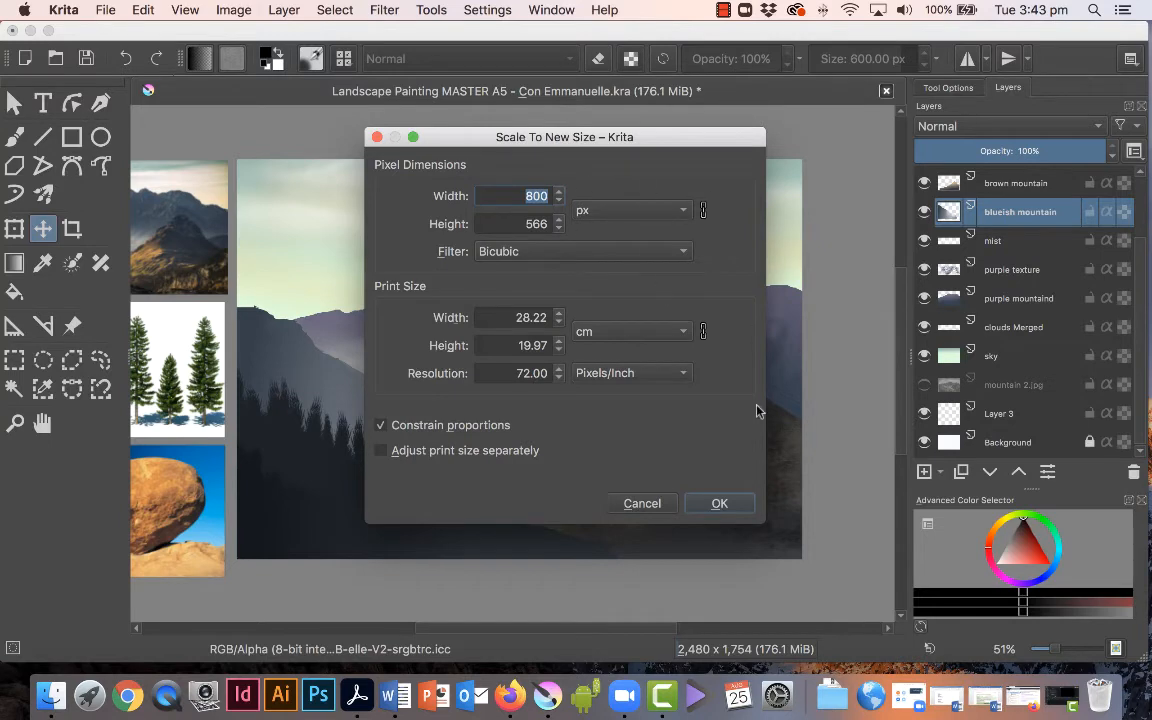
pyautogui.click(720, 504)
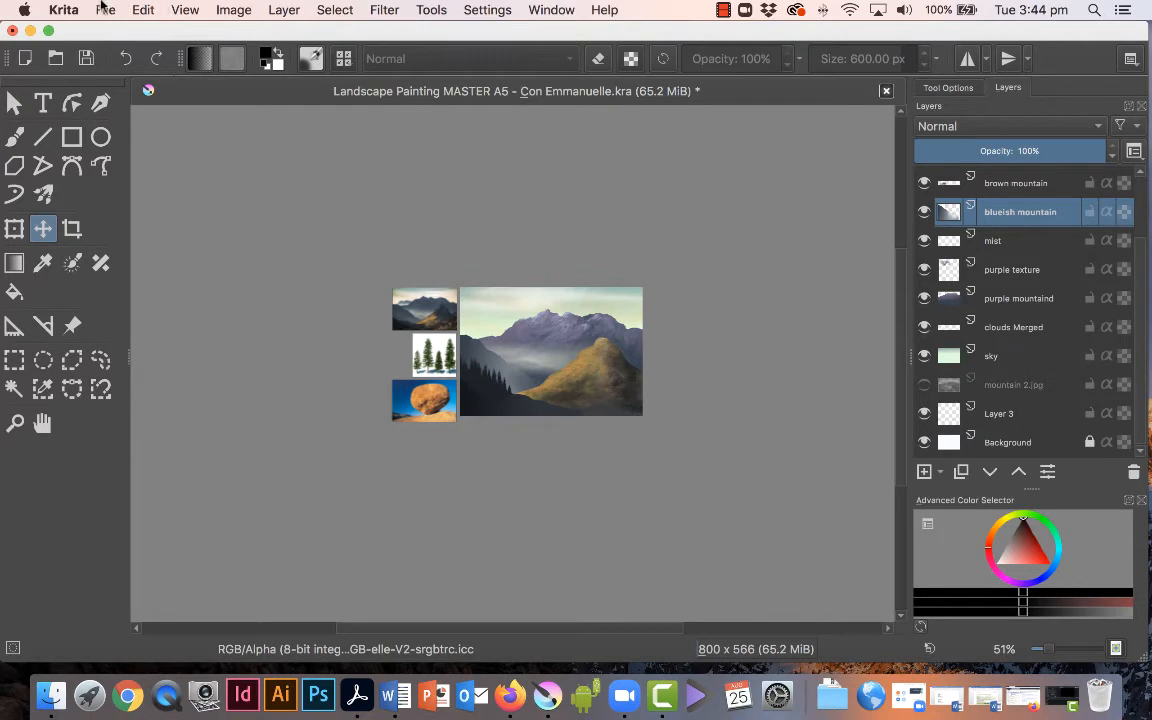
# Start exporting the resized painting as JPEG and select MASTER in the name to replace it
pyautogui.click(104, 12)
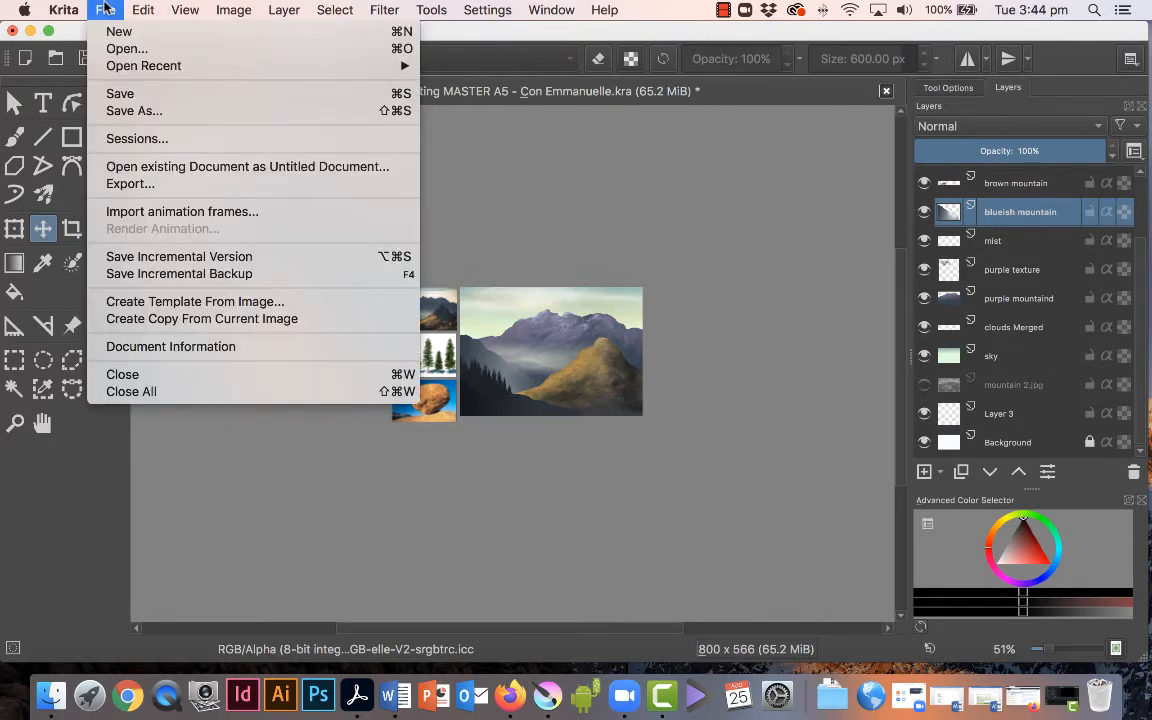
pyautogui.moveTo(130, 184)
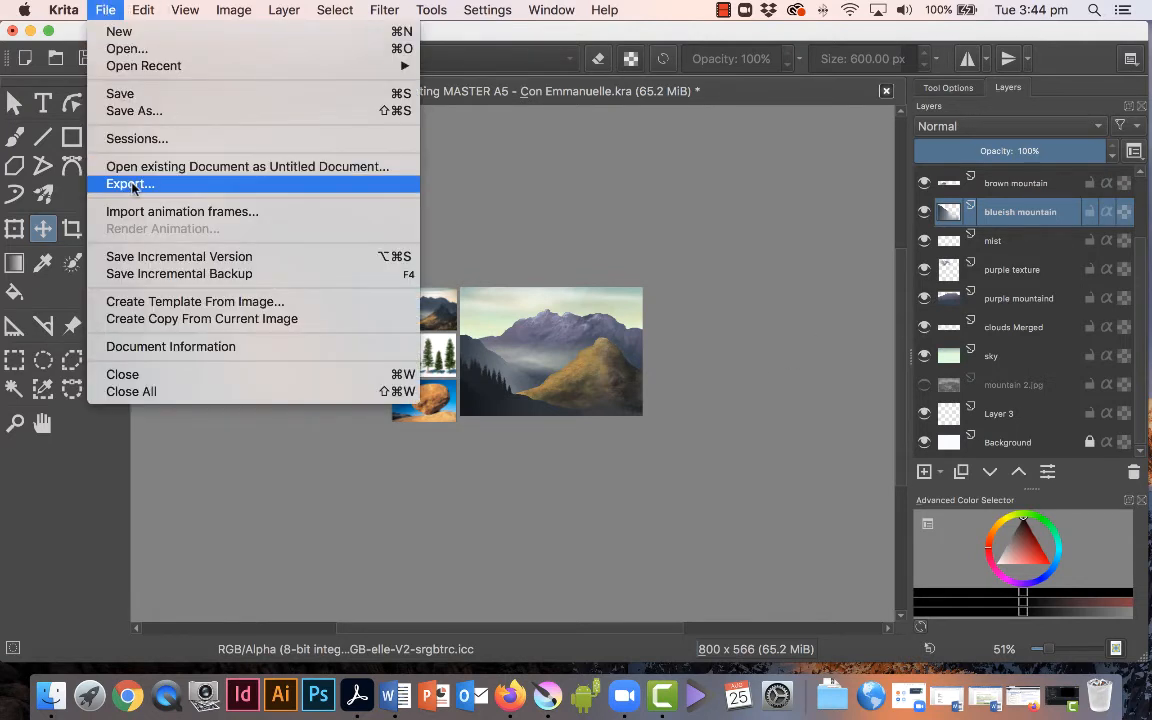
pyautogui.click(128, 184)
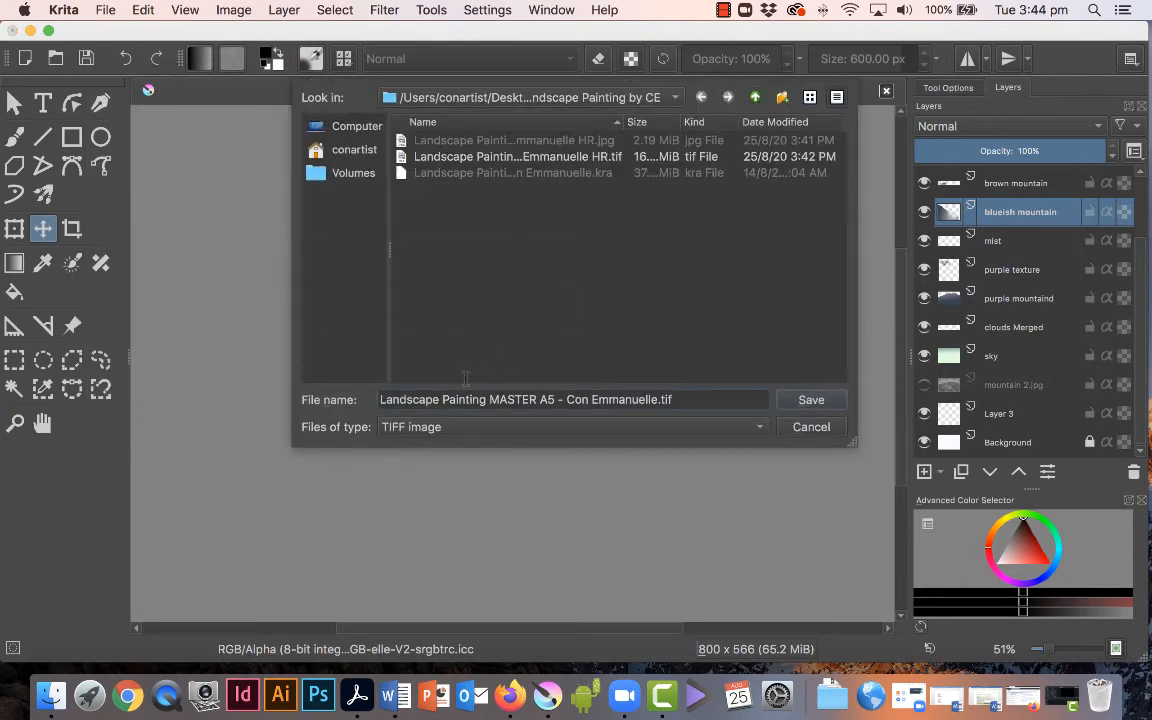
pyautogui.click(570, 426)
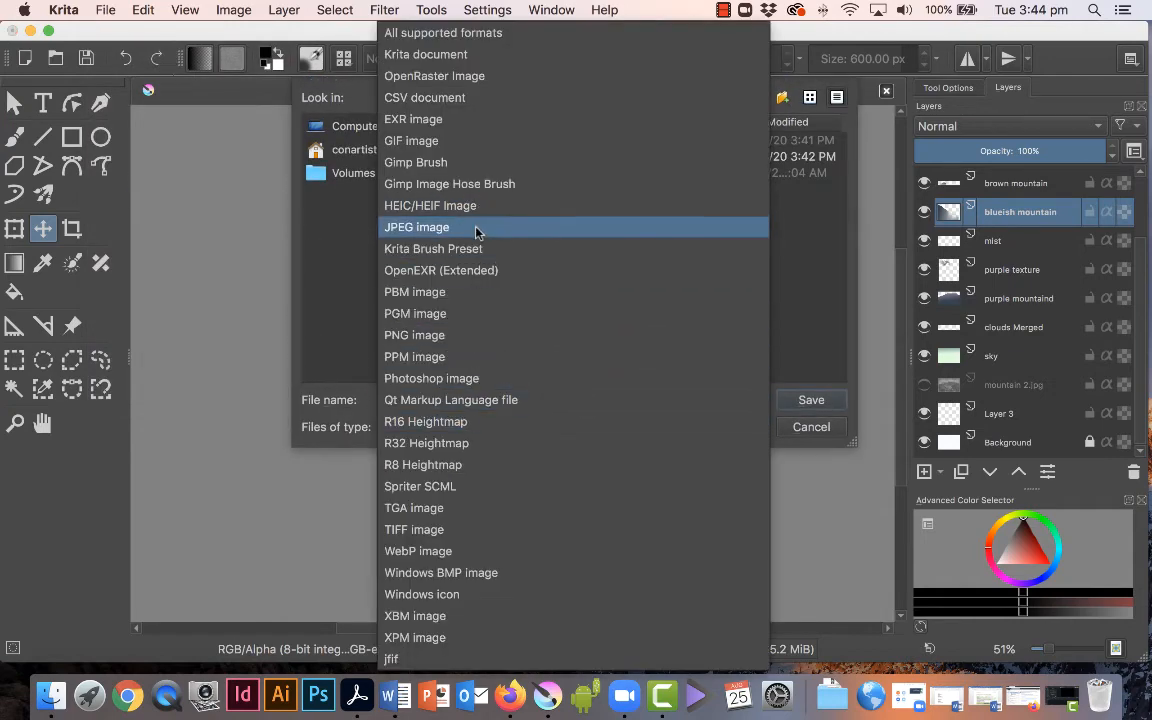
pyautogui.click(416, 228)
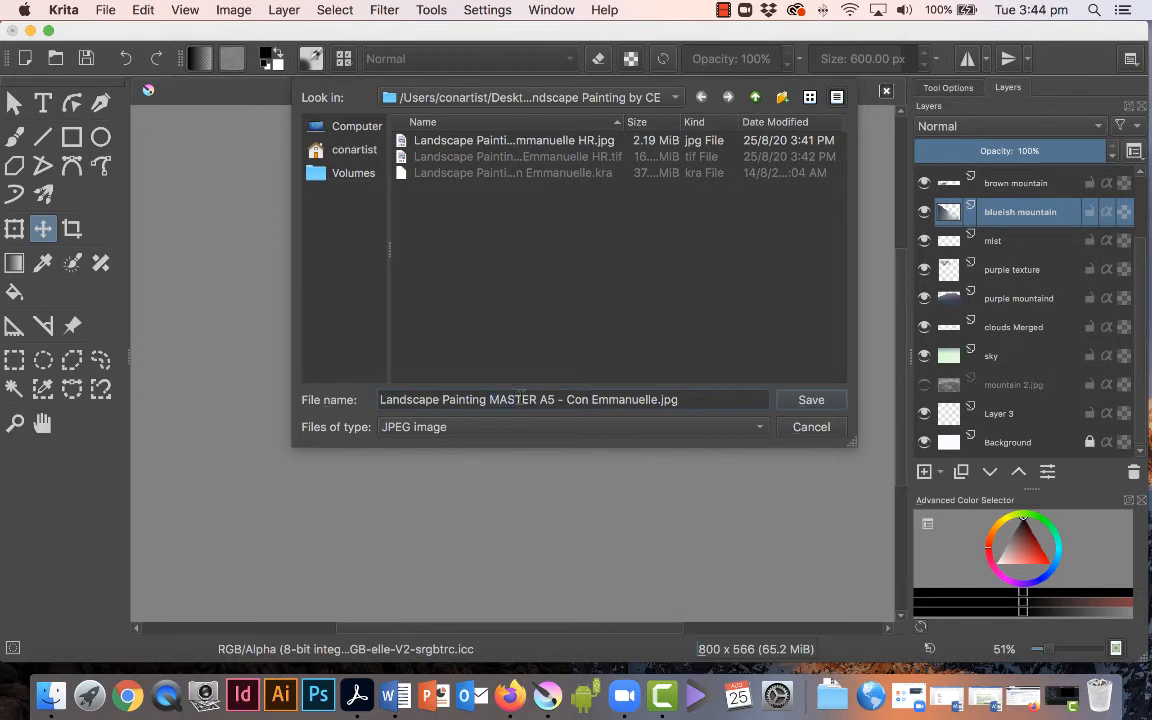
pyautogui.doubleClick(518, 400)
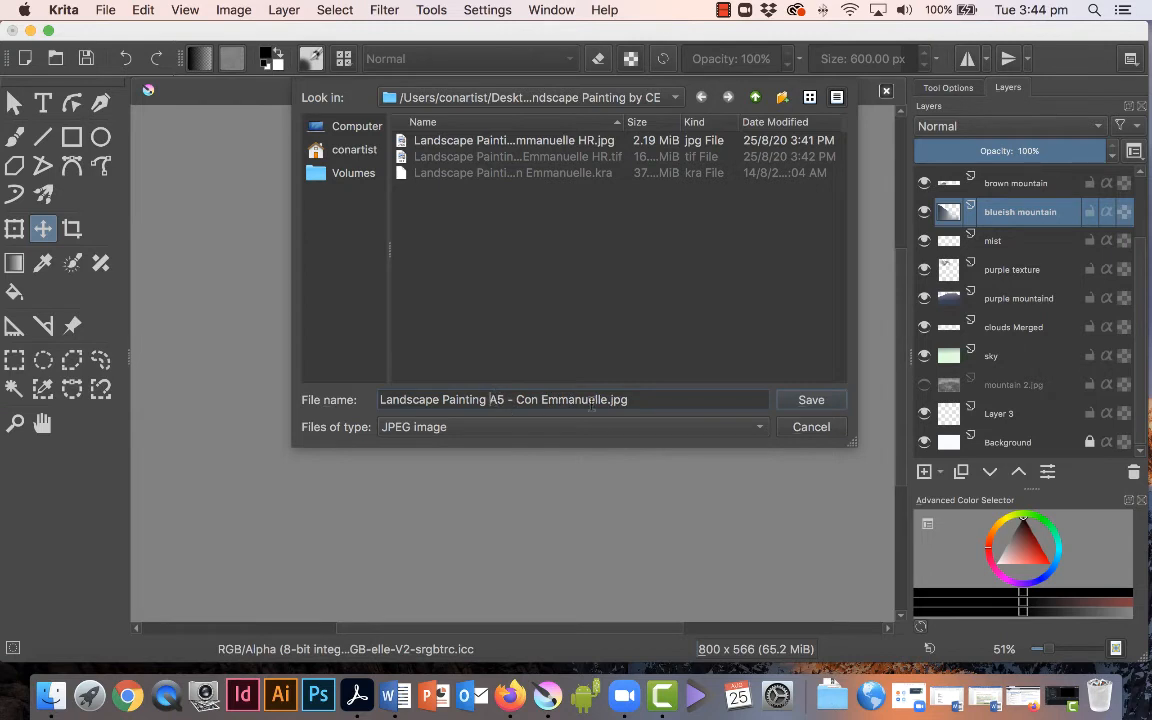
pyautogui.moveTo(616, 414)
pyautogui.write(' LR')
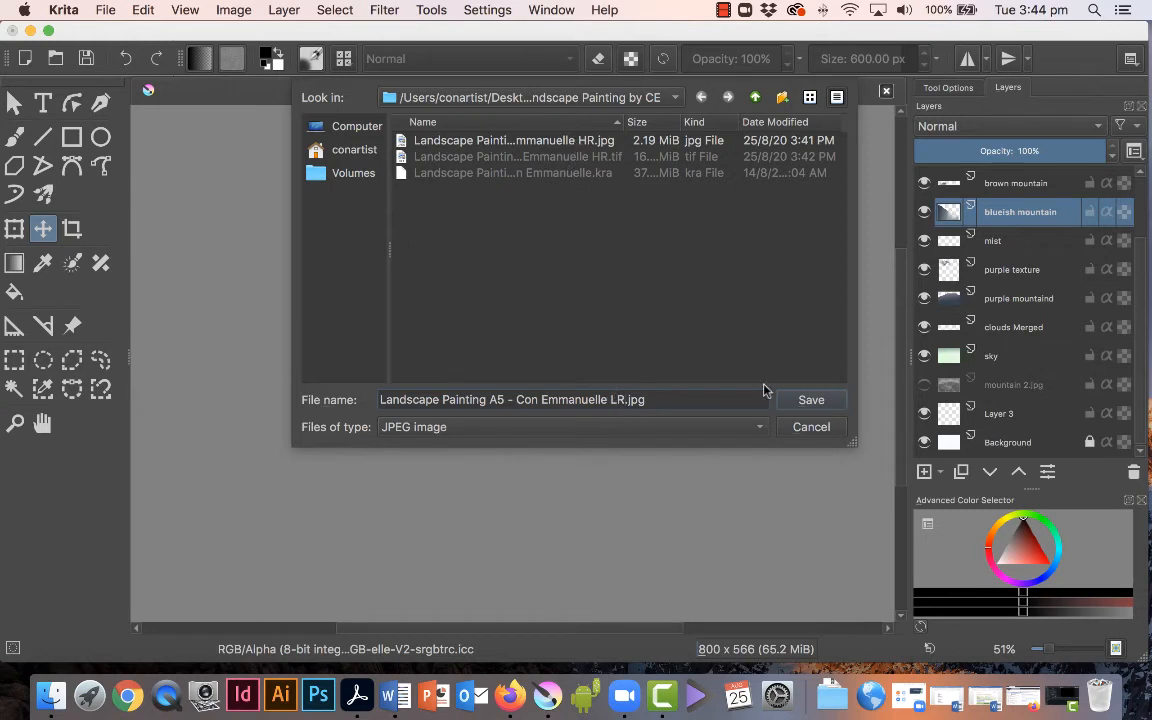
# Save the LR JPEG at 100% quality with 2x2, 1x1, 1x1 smallest-file subsampling
pyautogui.click(812, 400)
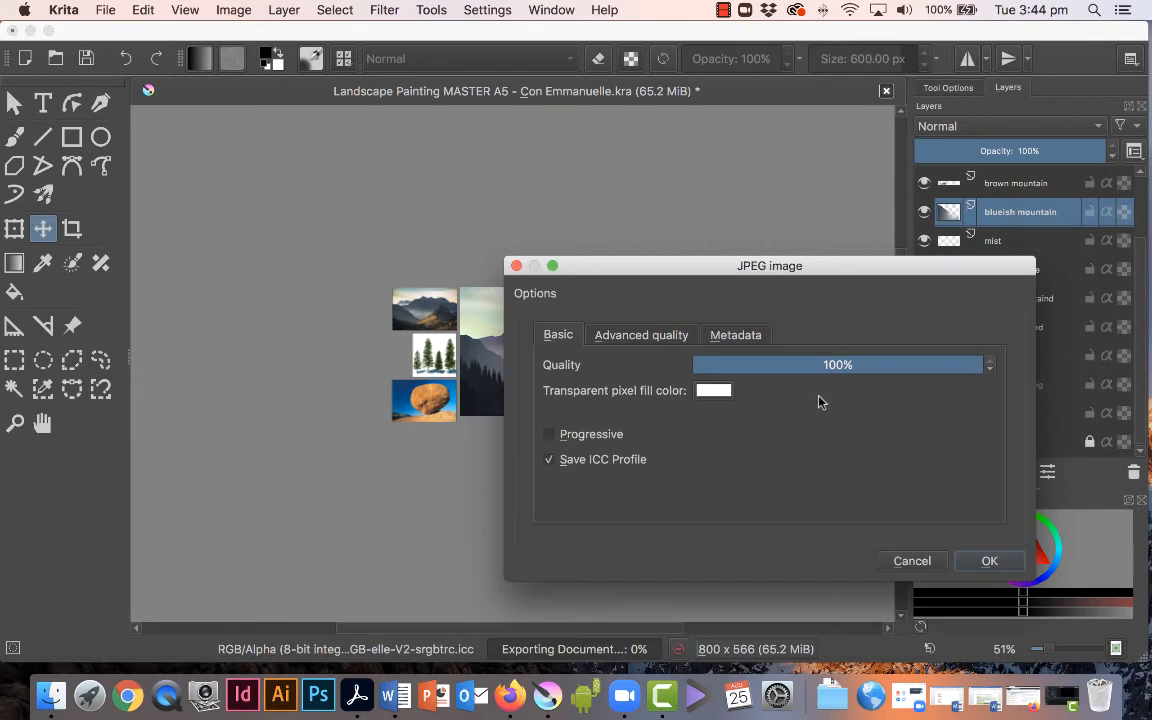
pyautogui.moveTo(770, 264); pyautogui.dragTo(544, 160)
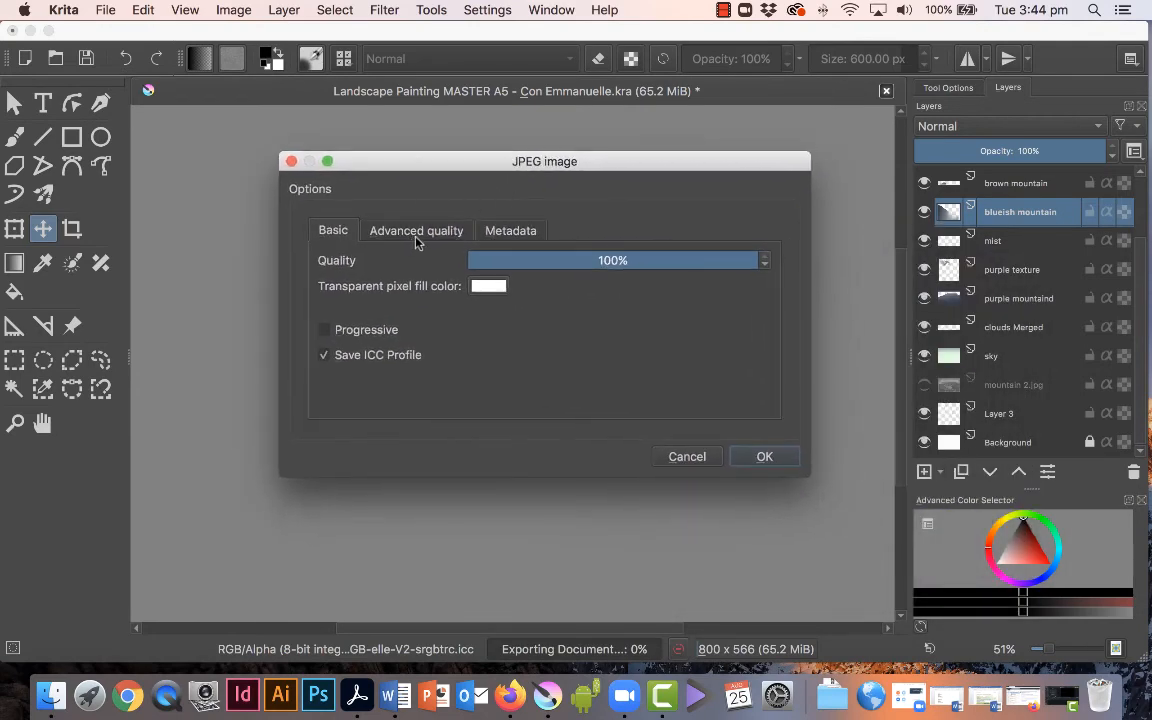
pyautogui.click(416, 230)
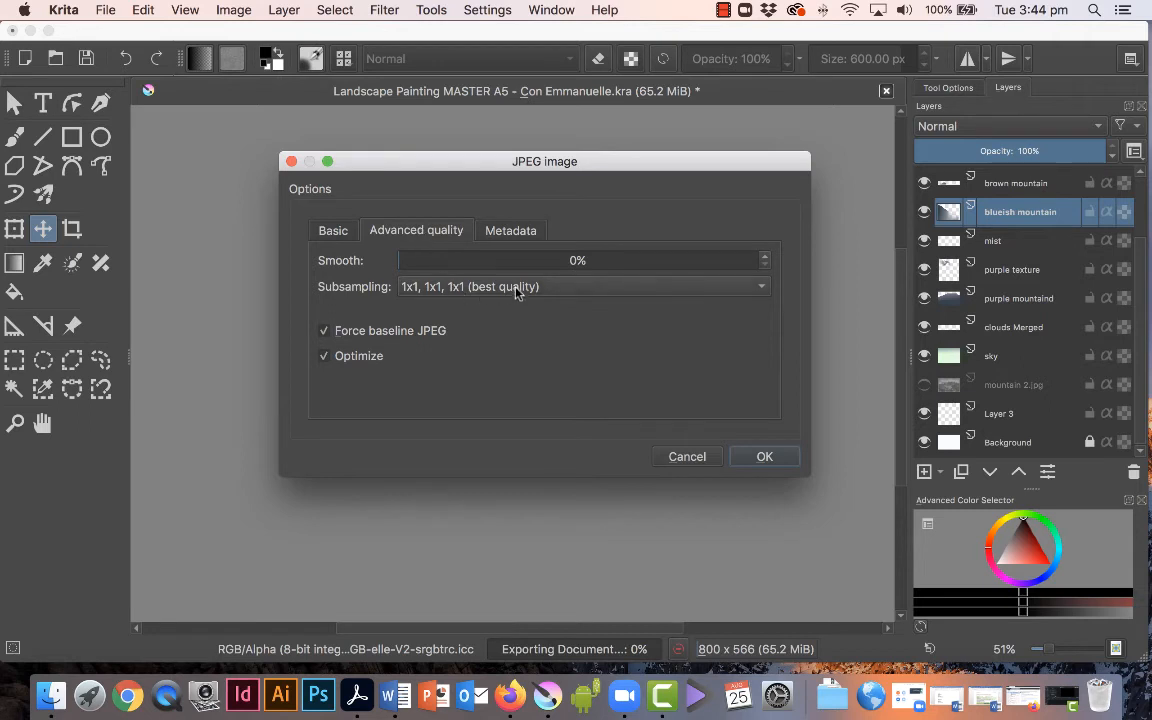
pyautogui.click(582, 286)
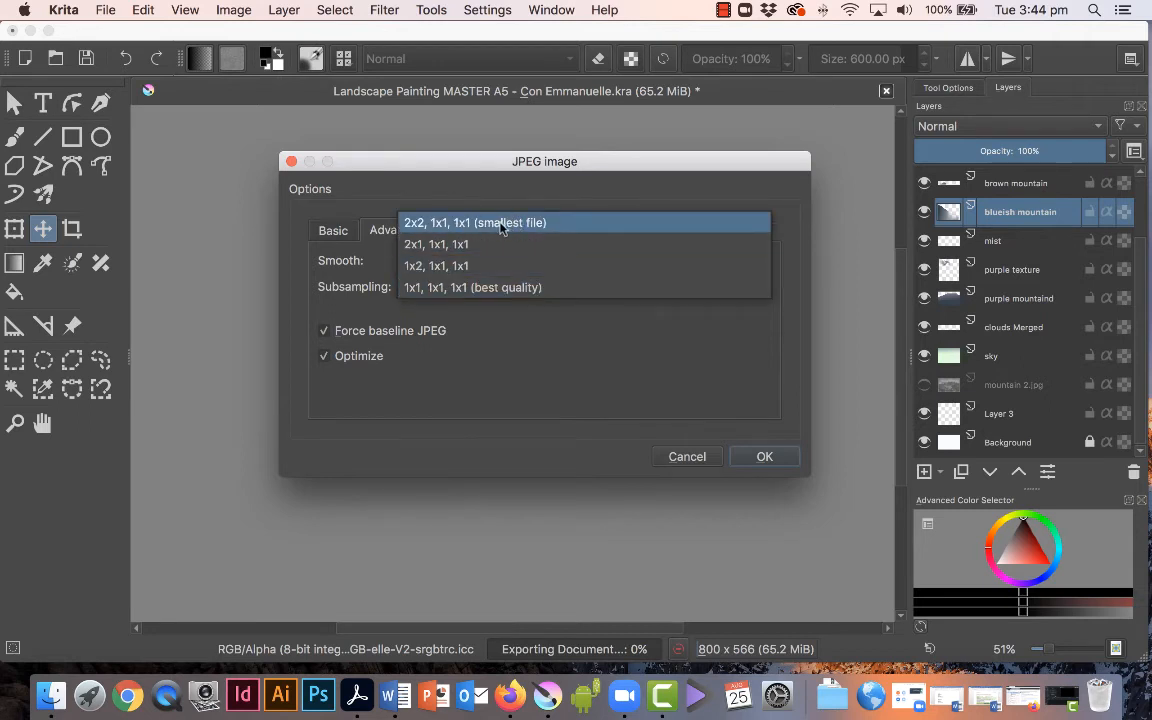
pyautogui.click(472, 222)
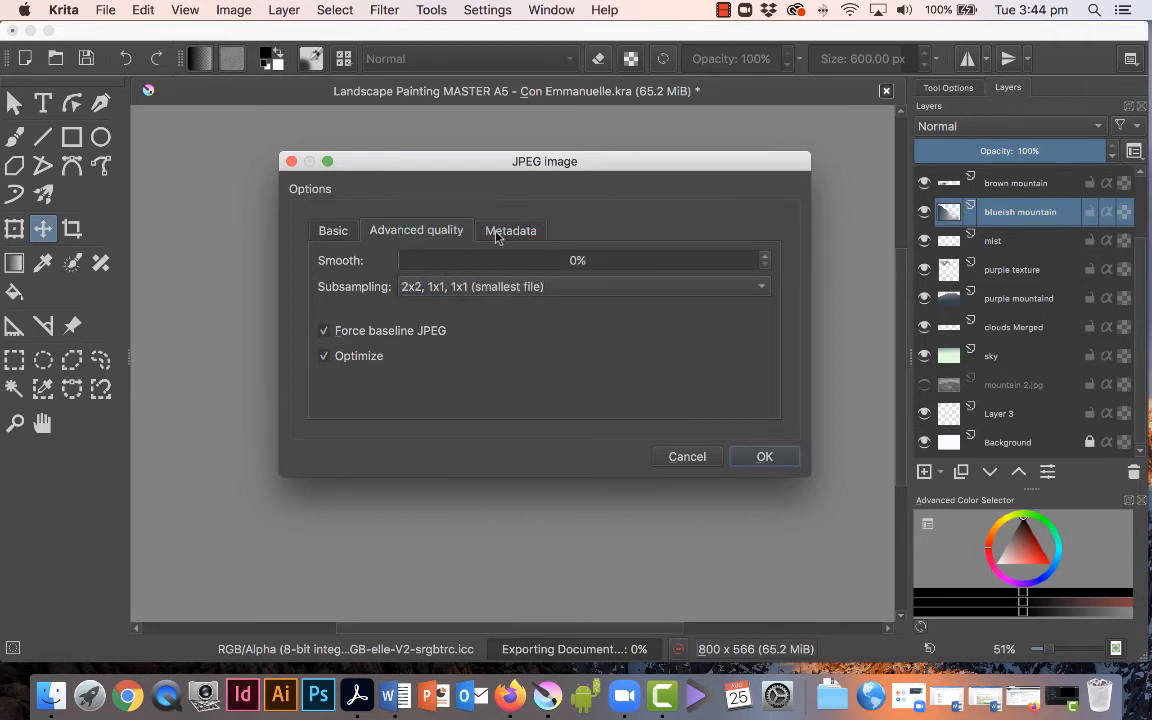
pyautogui.moveTo(368, 224)
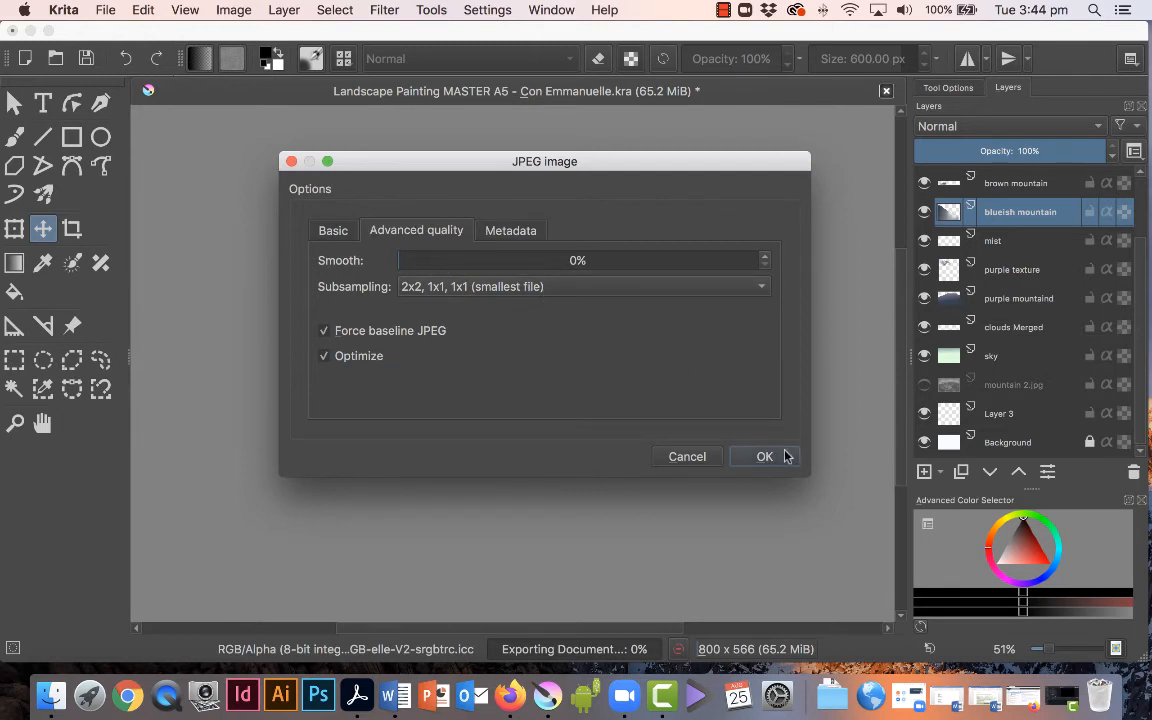
pyautogui.click(764, 456)
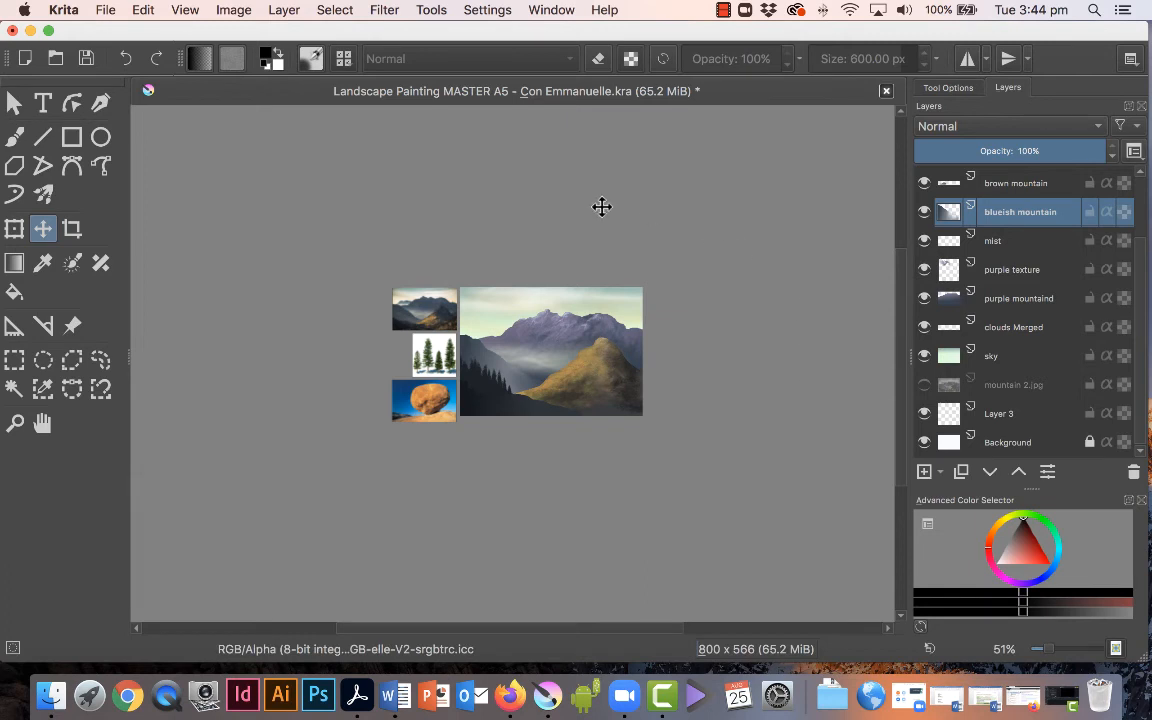
pyautogui.moveTo(884, 92)
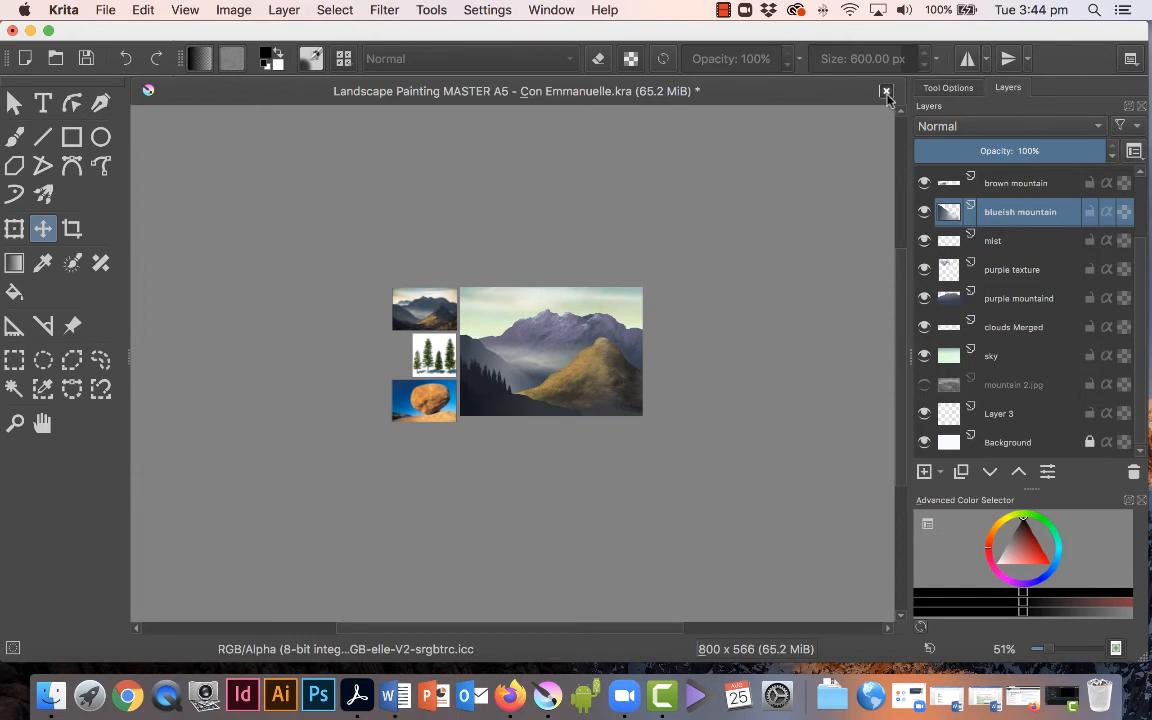
# Close the painting document, discarding the unsaved resize
pyautogui.click(884, 92)
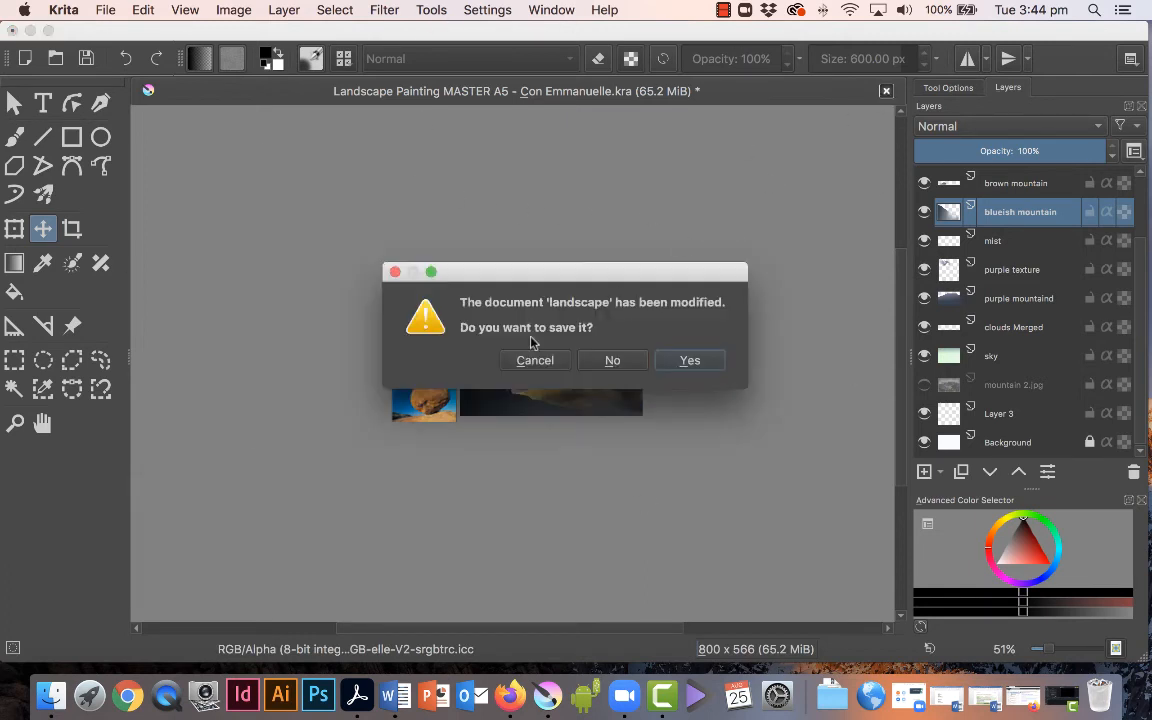
pyautogui.moveTo(420, 212)
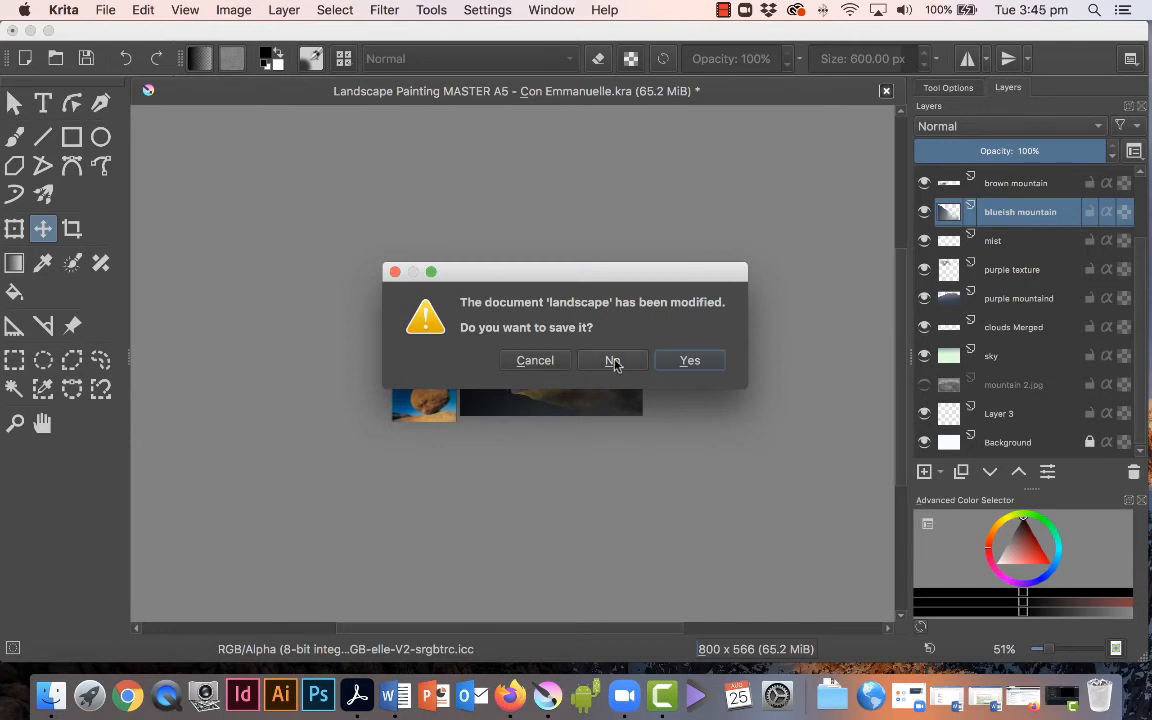
pyautogui.click(612, 360)
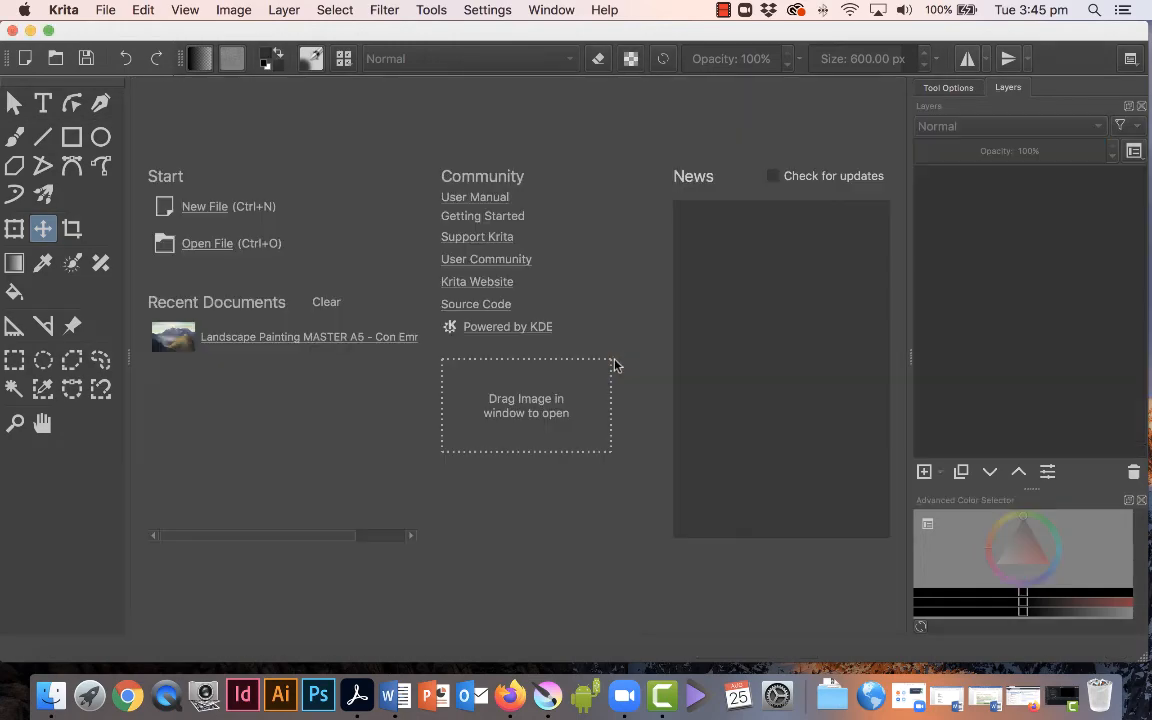
pyautogui.moveTo(28, 36)
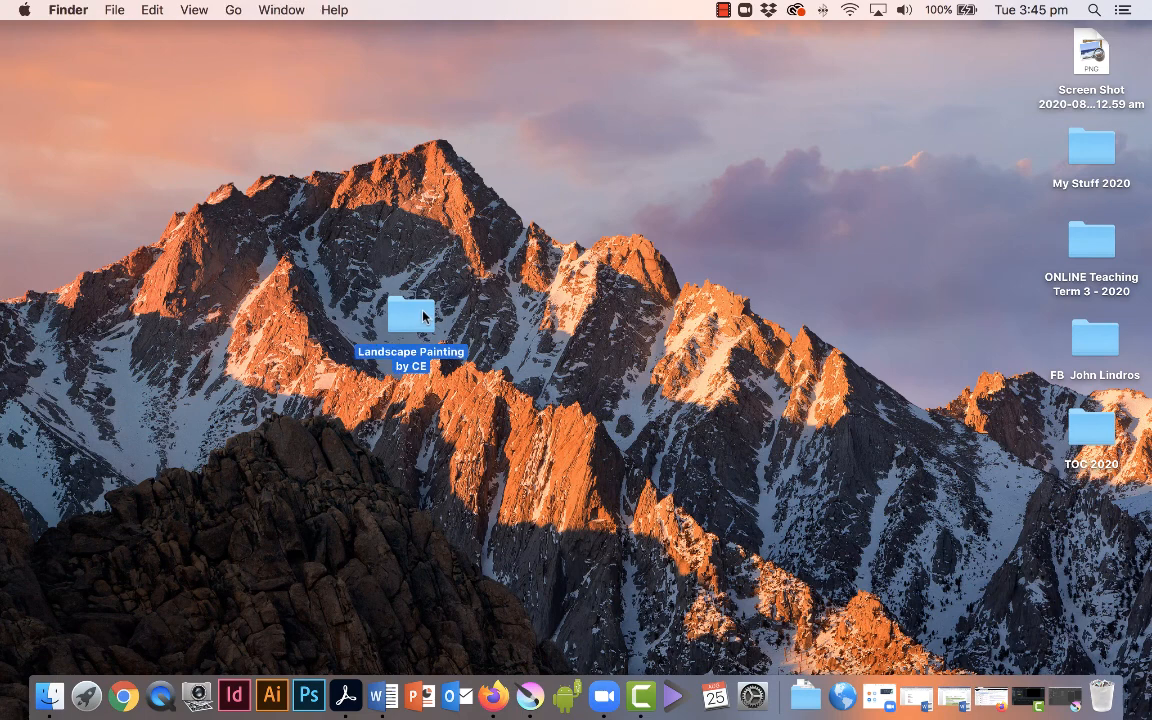
# Open the Landscape Painting by CE folder and compare the master, LR JPEG and HR TIFF sizes
pyautogui.doubleClick(410, 316)
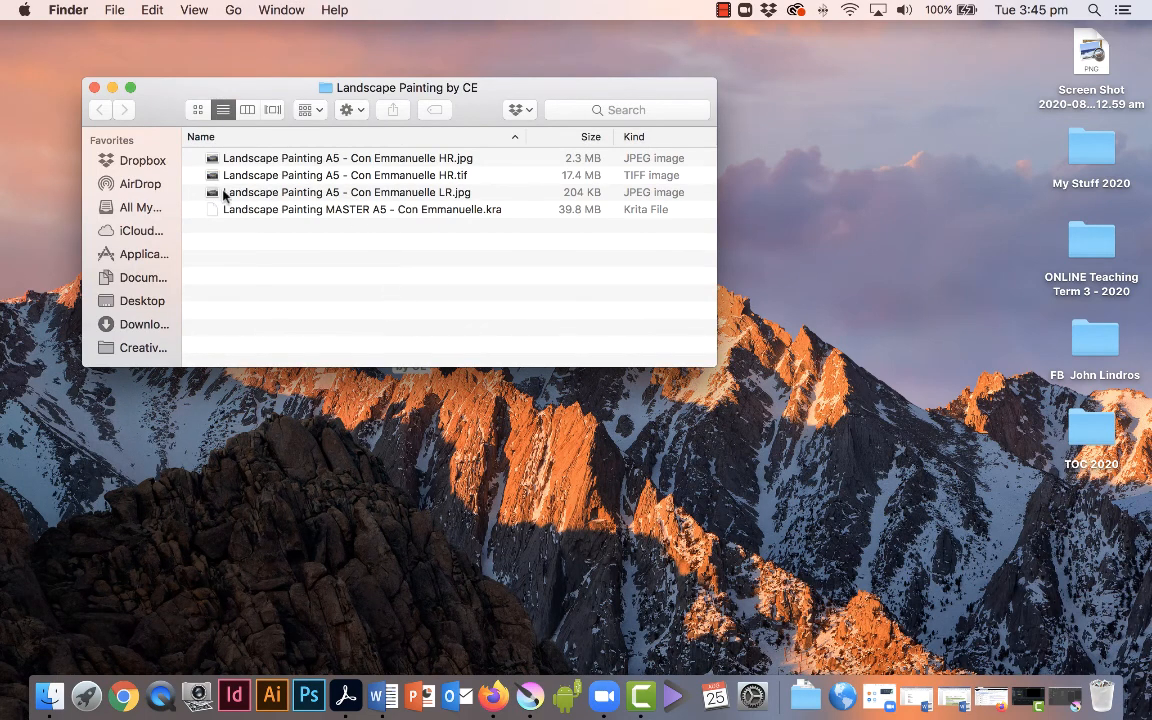
pyautogui.click(356, 216)
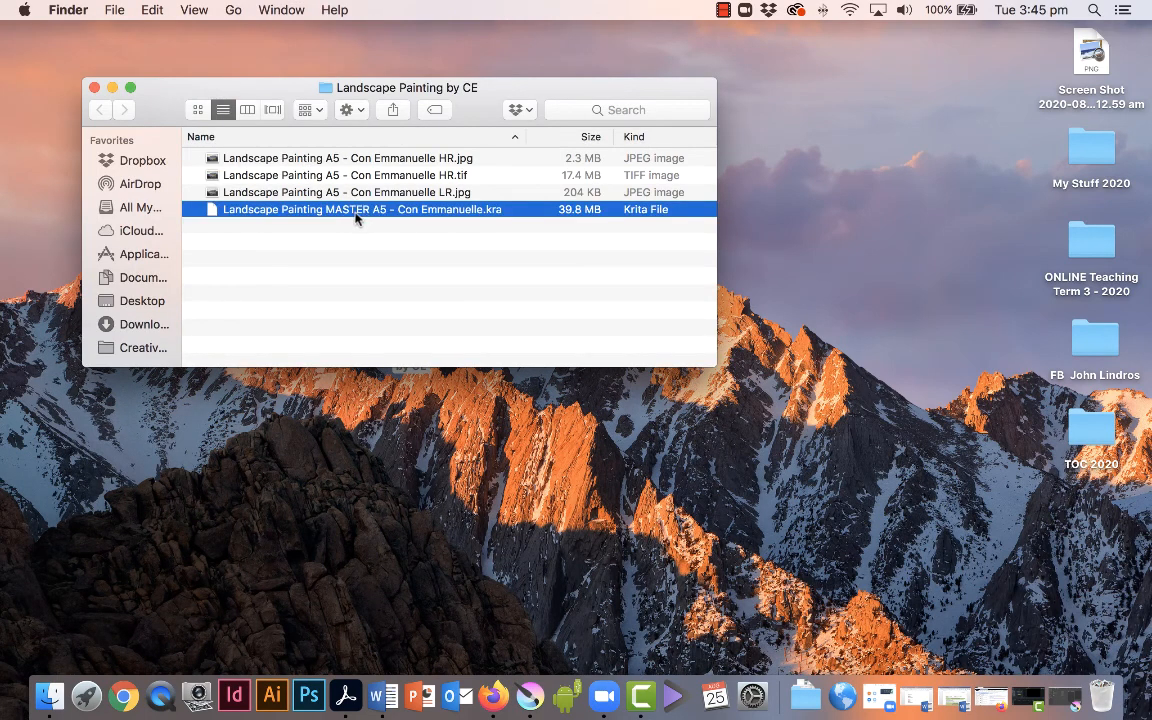
pyautogui.moveTo(568, 216)
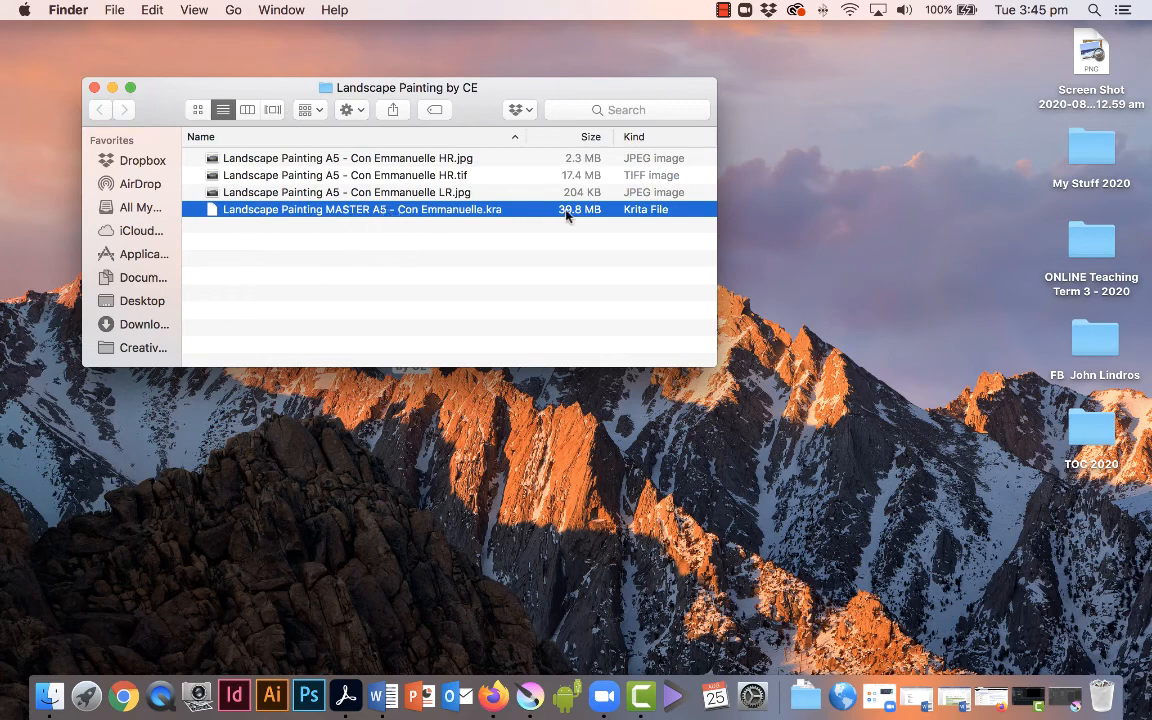
pyautogui.moveTo(584, 216)
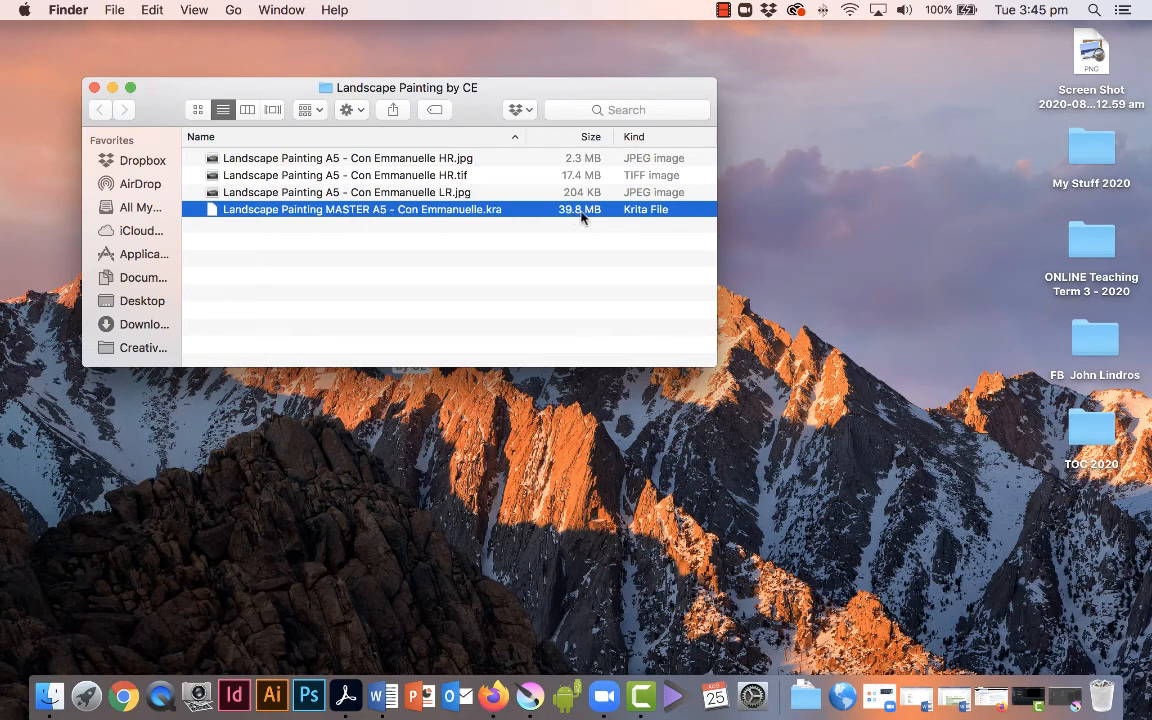
pyautogui.moveTo(568, 216)
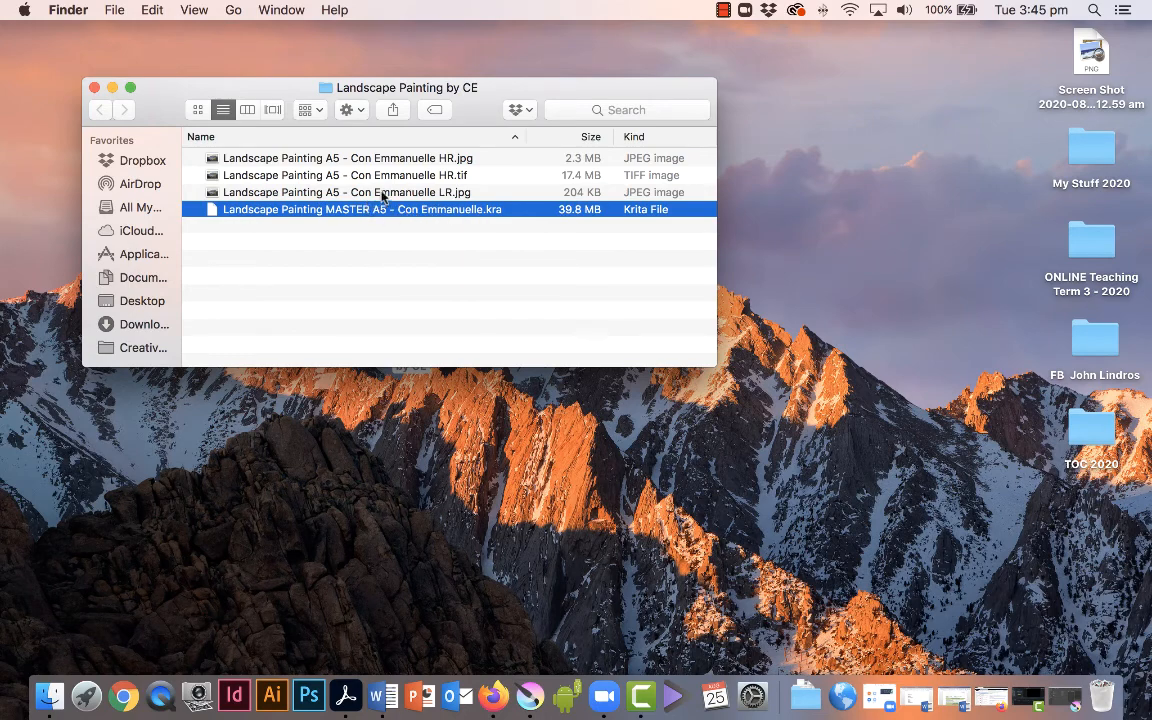
pyautogui.click(350, 192)
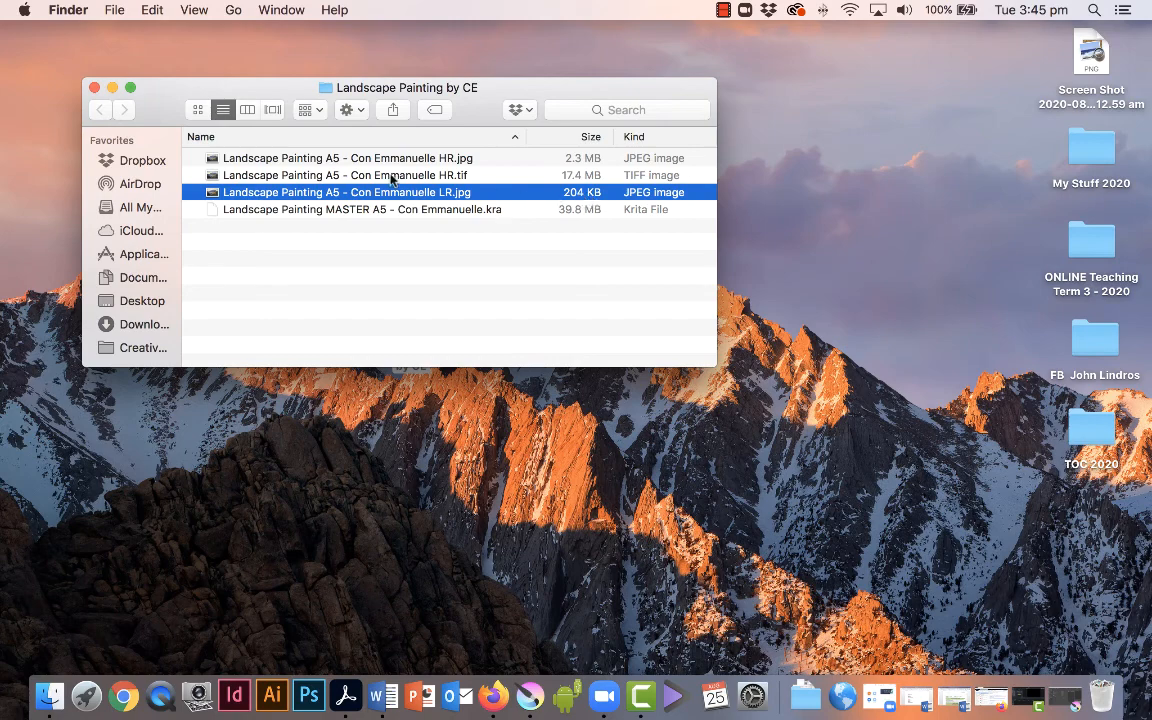
pyautogui.click(344, 176)
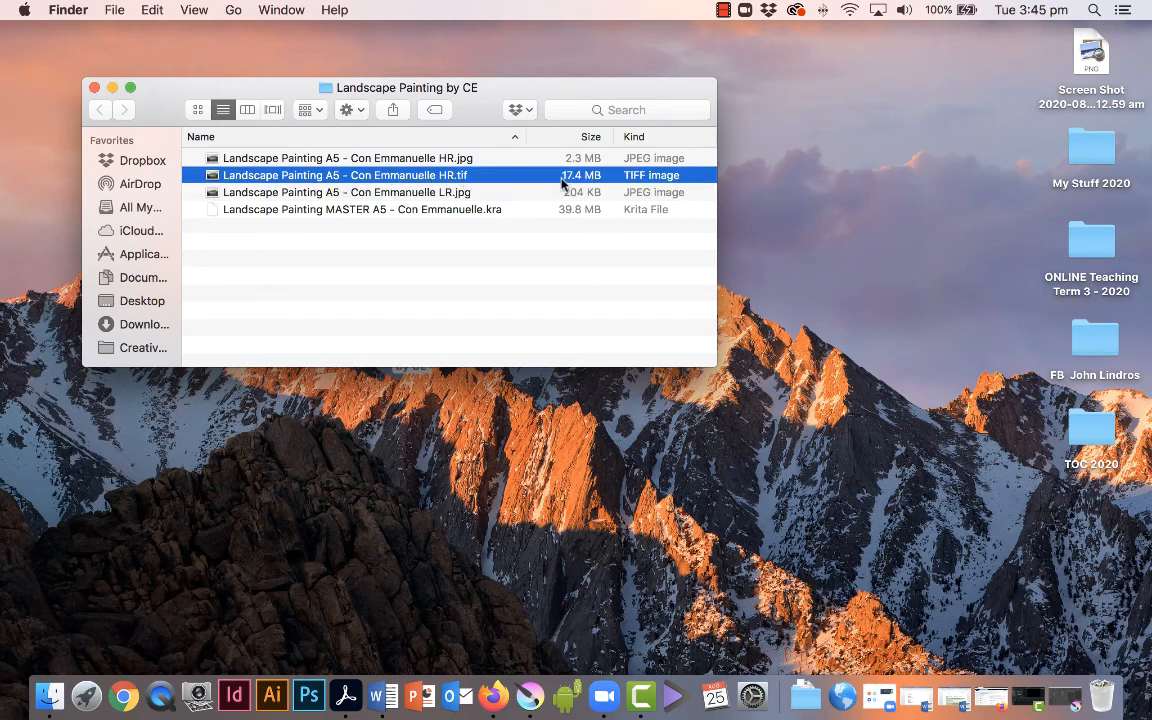
pyautogui.moveTo(572, 186)
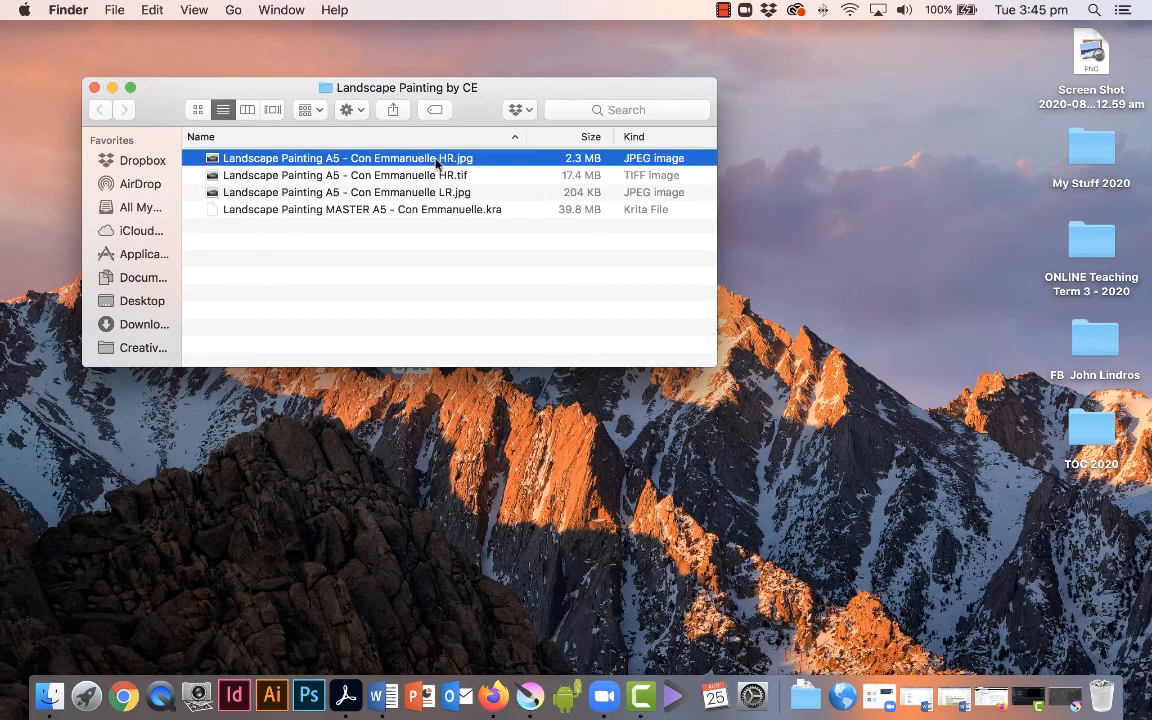
pyautogui.moveTo(576, 162)
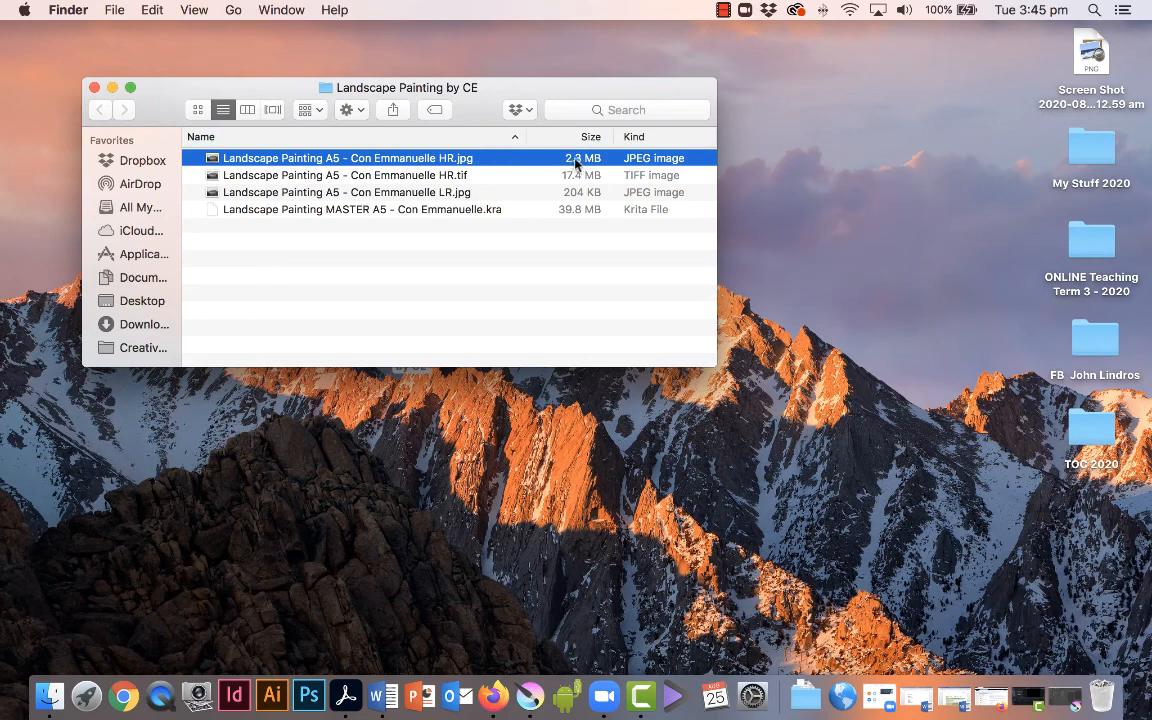
pyautogui.moveTo(412, 212)
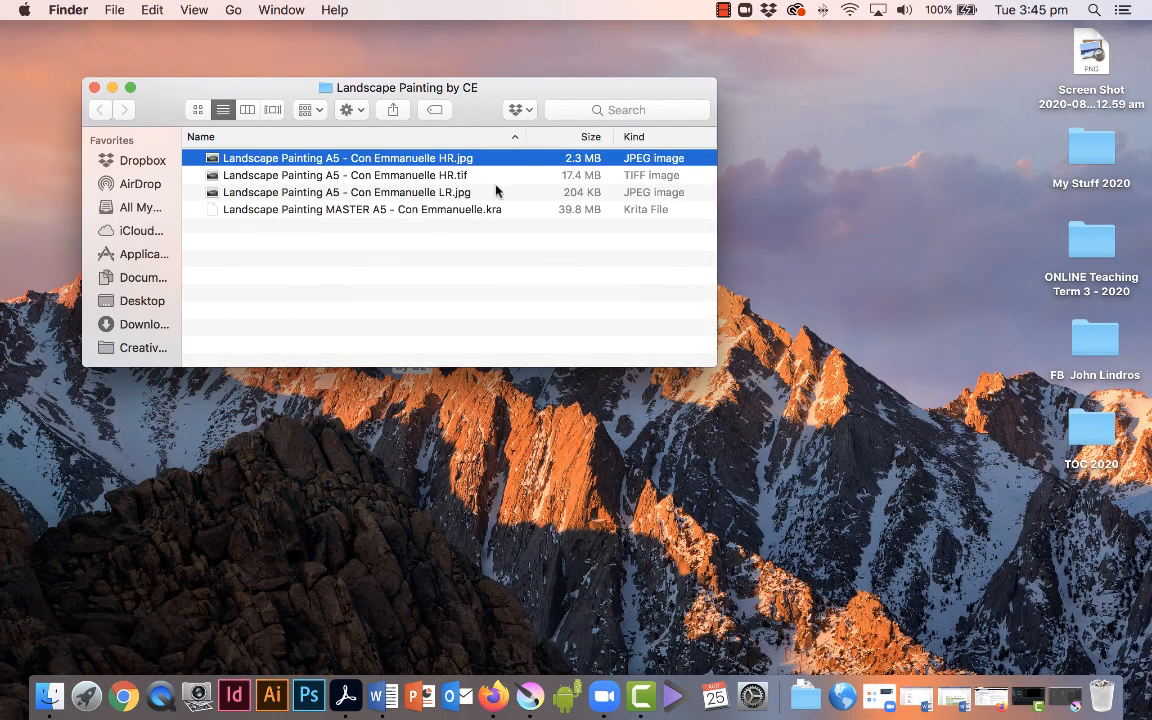
pyautogui.moveTo(504, 164)
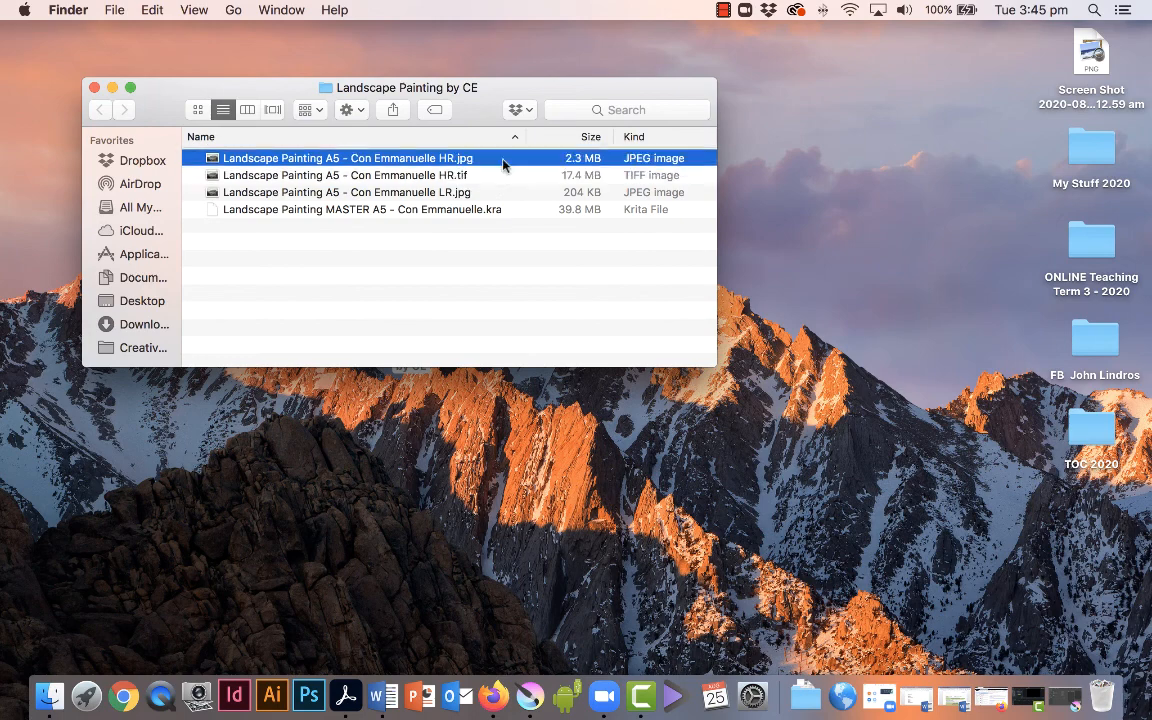
pyautogui.moveTo(508, 180)
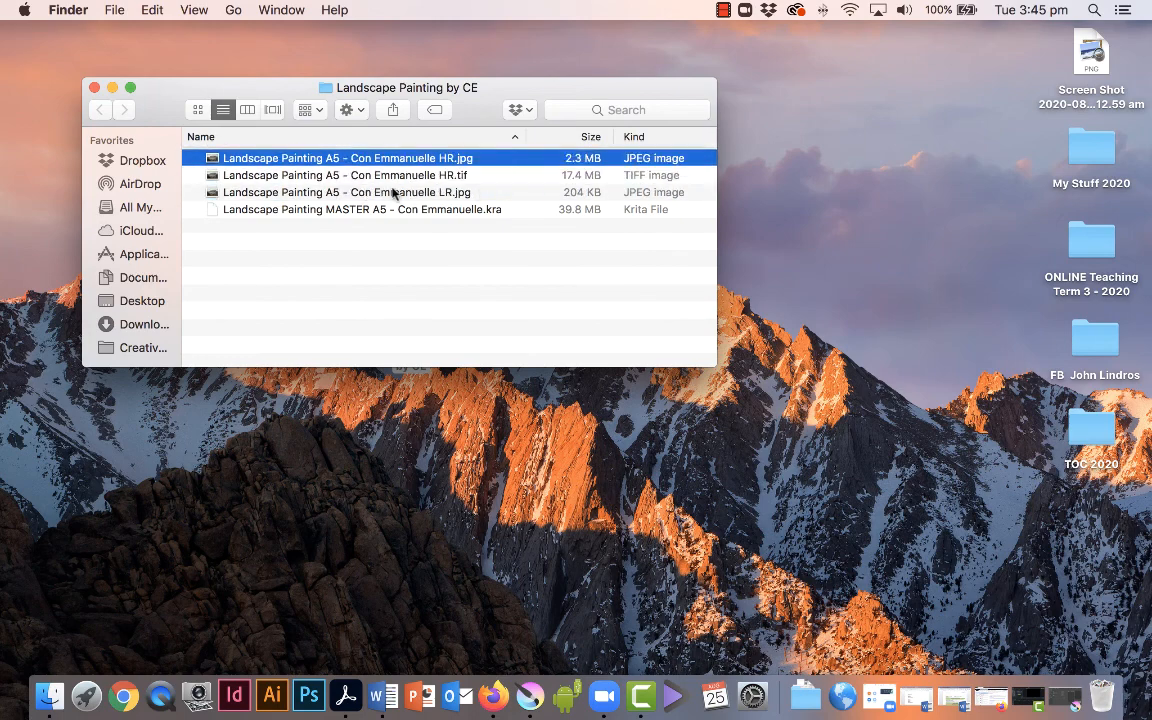
pyautogui.click(360, 210)
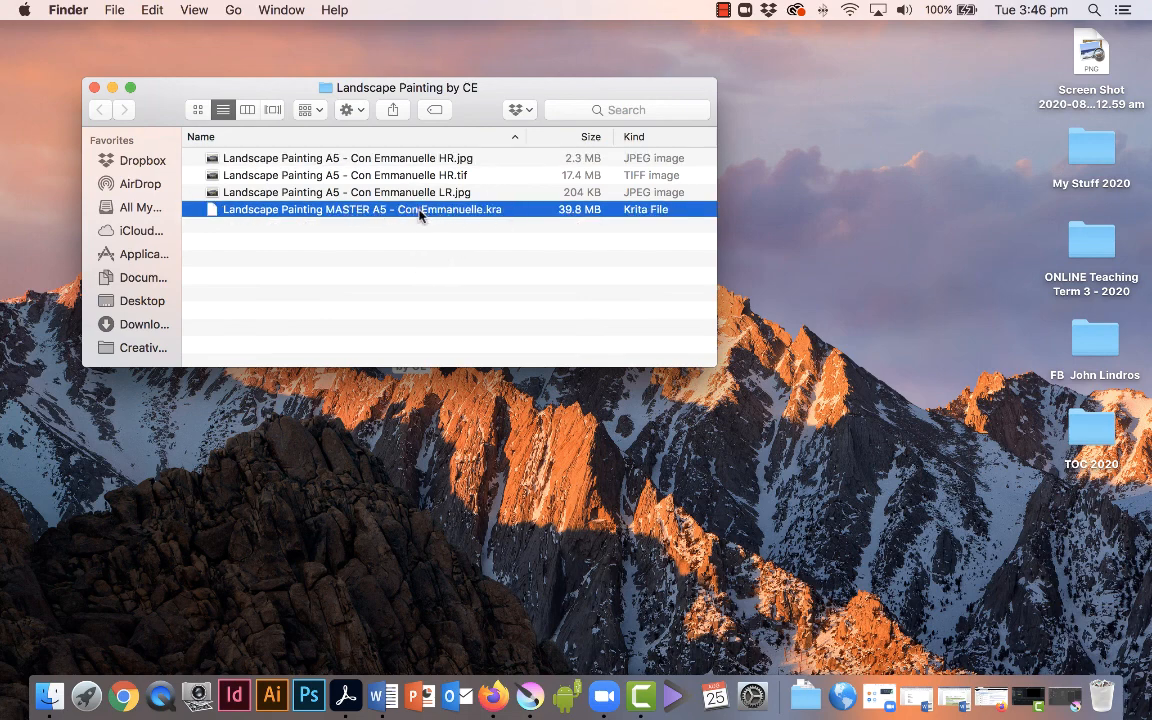
pyautogui.moveTo(512, 292)
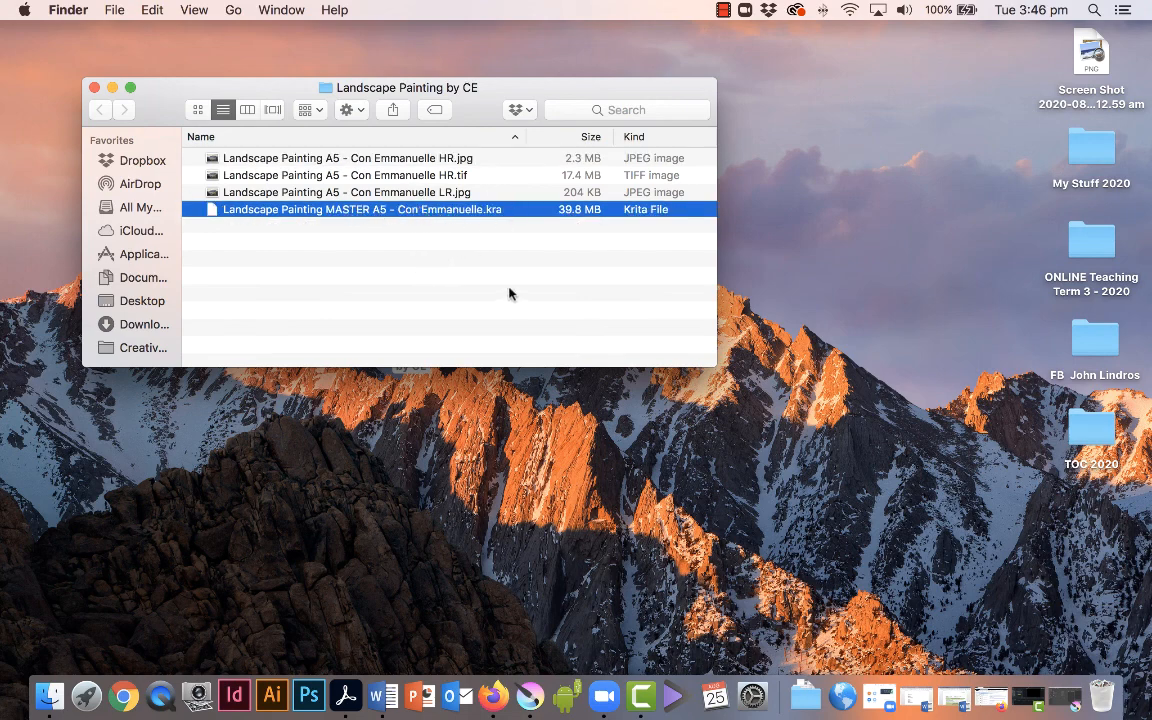